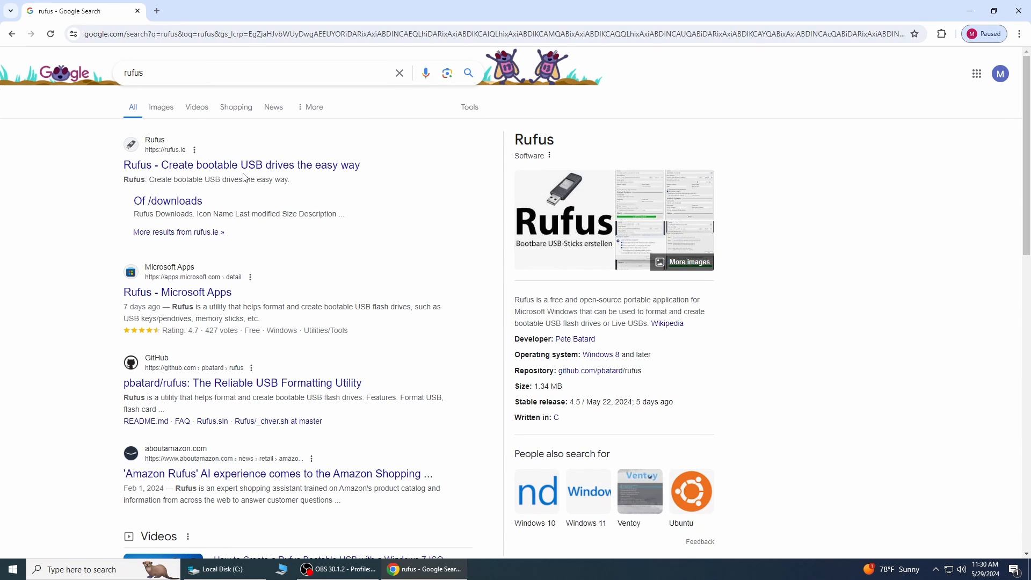
Open the official rufus.ie site from Google results and scroll to its Download section.
left_click(240, 165)
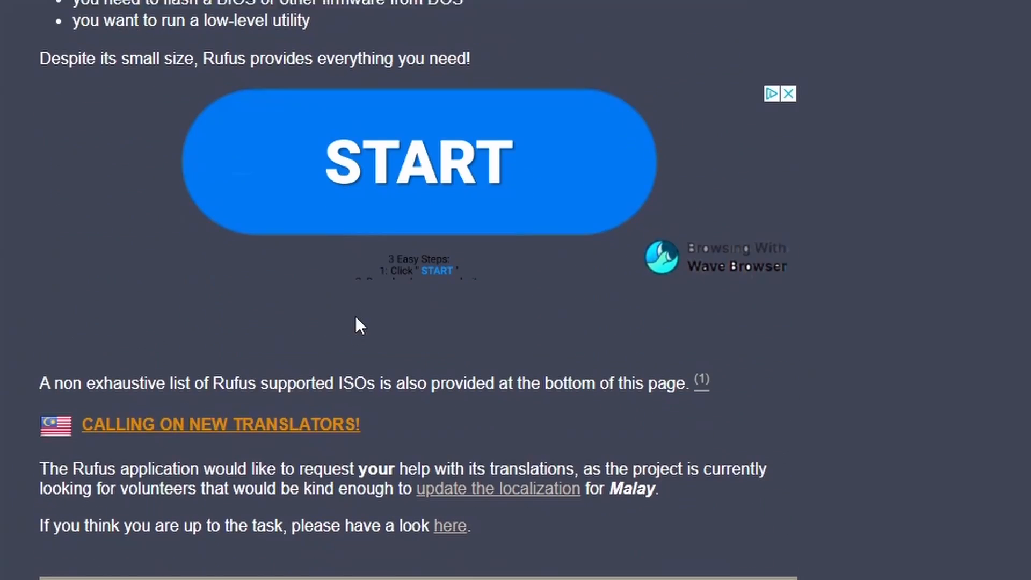
scroll("down", 3)
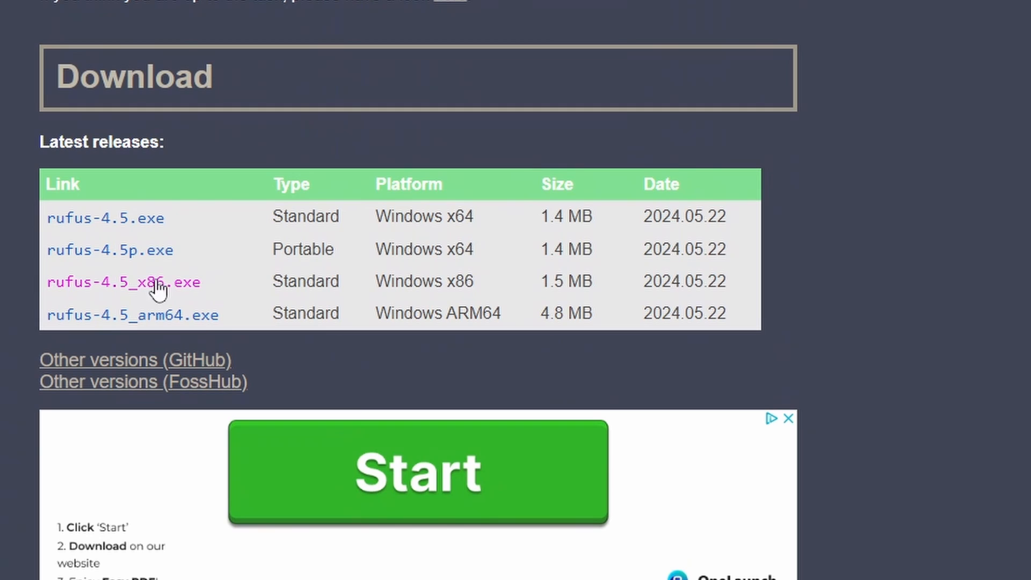
mouse_move(154, 240)
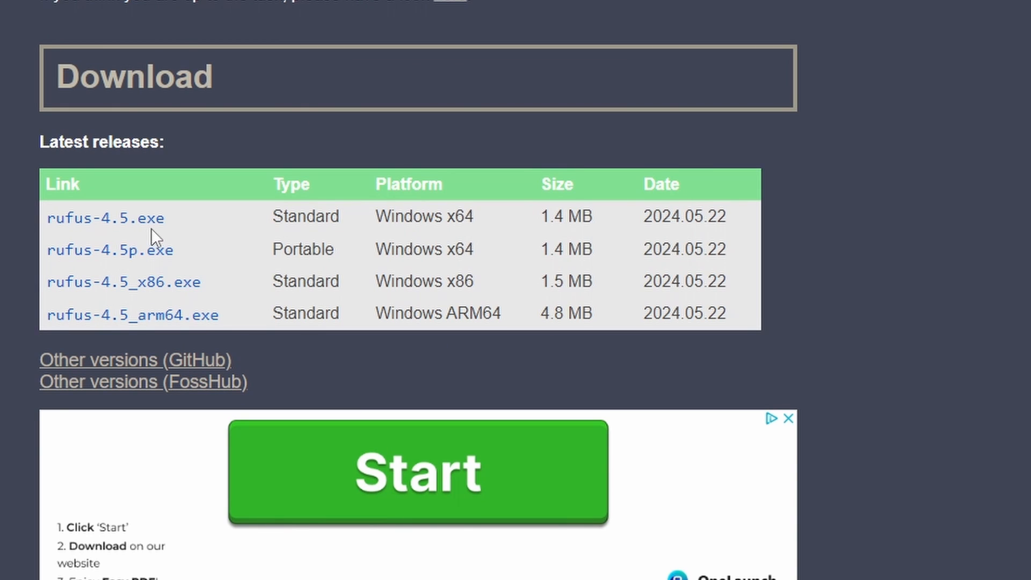
mouse_move(138, 223)
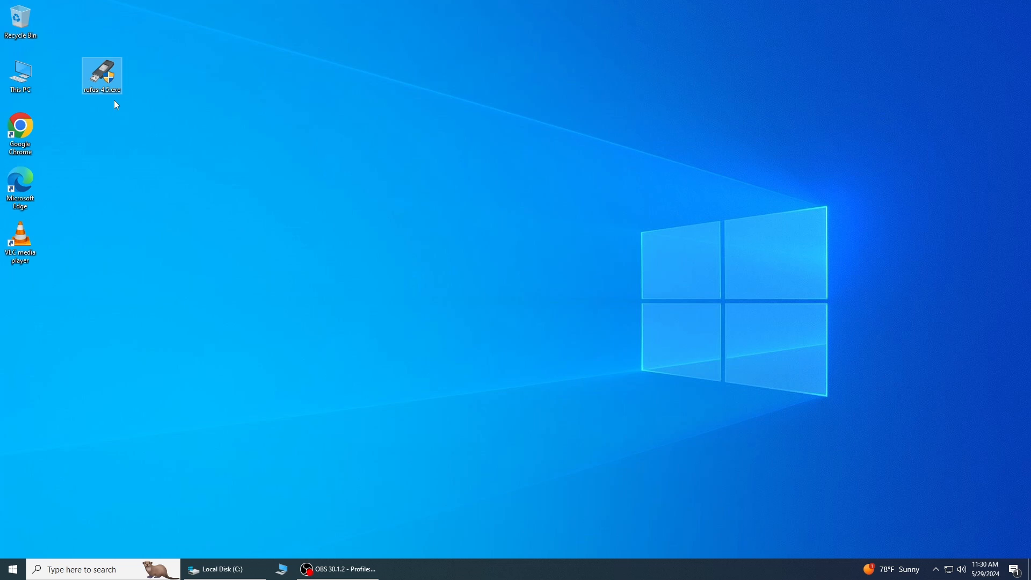
Launch rufus-4.5.exe from the desktop and bring up its update policy and settings.
double_click(102, 76)
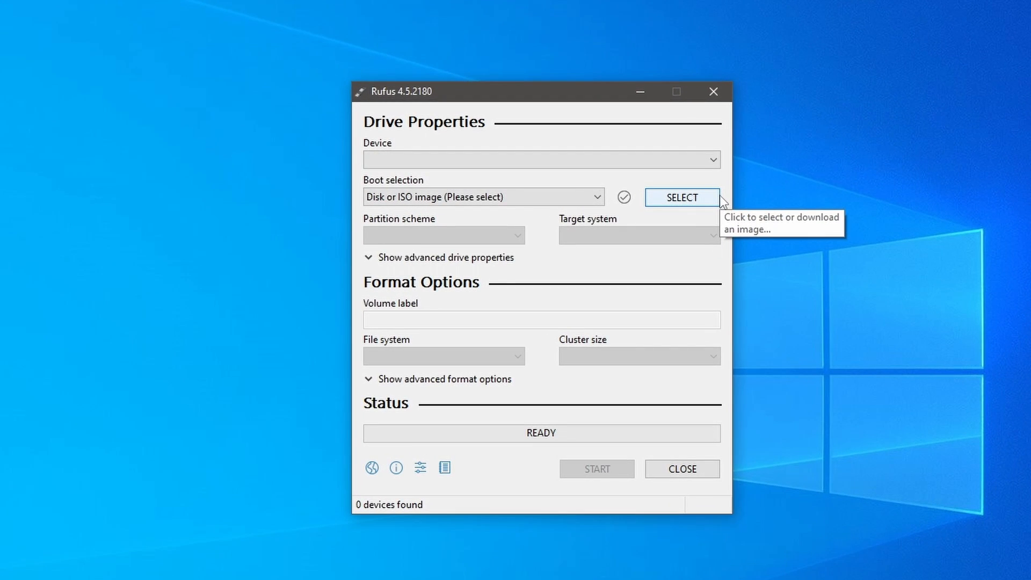
mouse_move(404, 488)
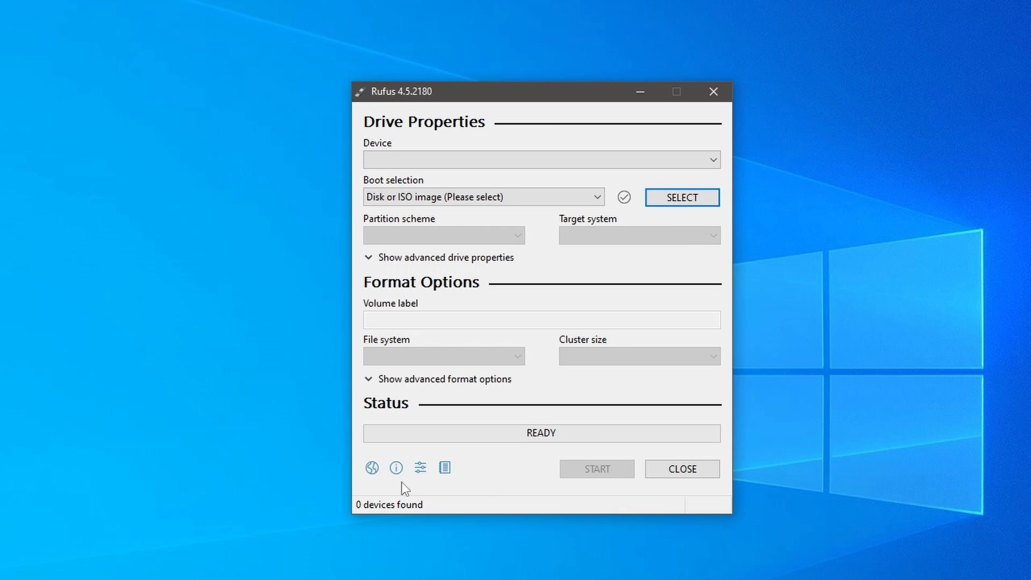
left_click(419, 468)
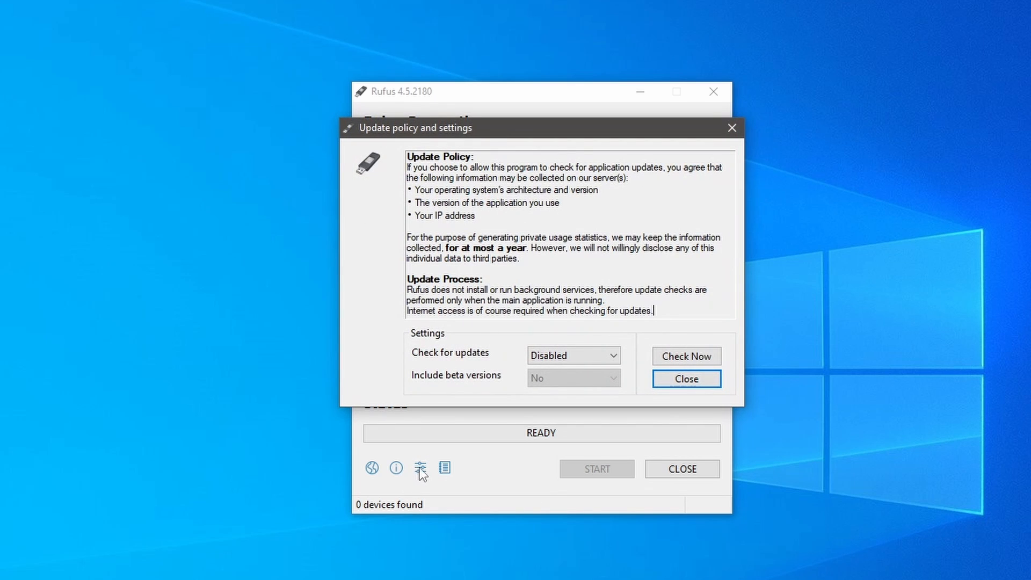
Set update checks to Daily and include beta versions.
left_click(572, 355)
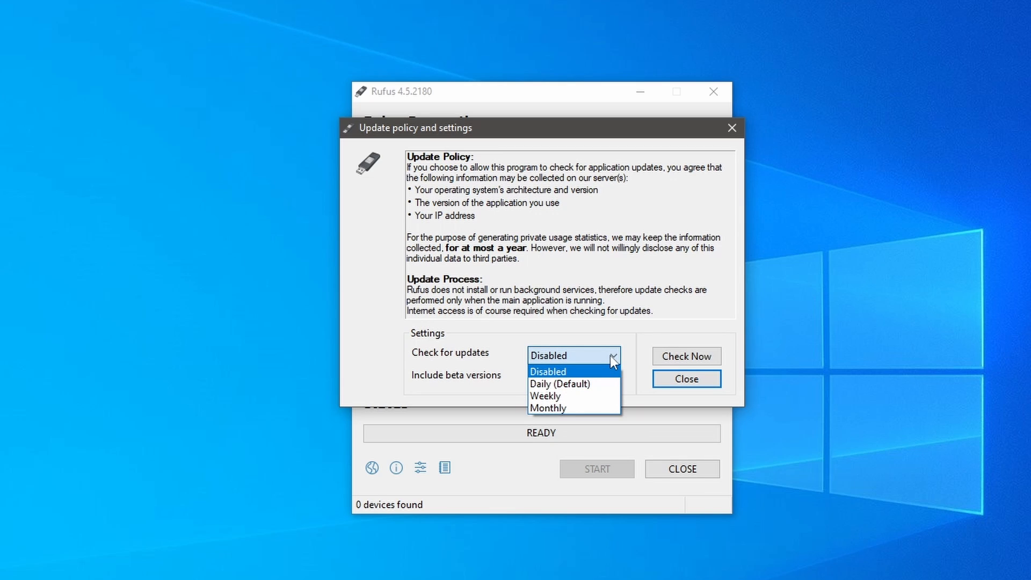
left_click(549, 372)
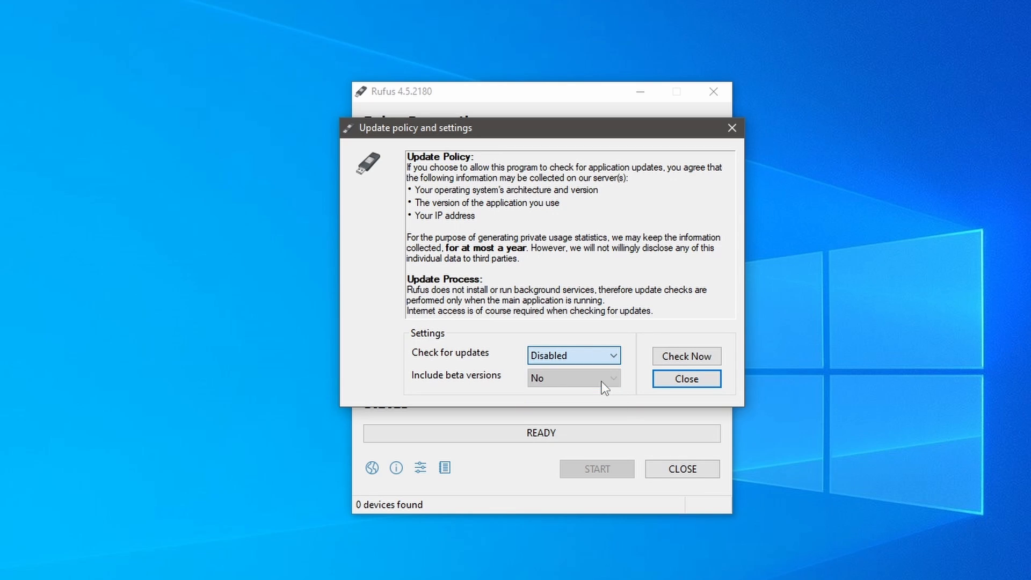
left_click(573, 355)
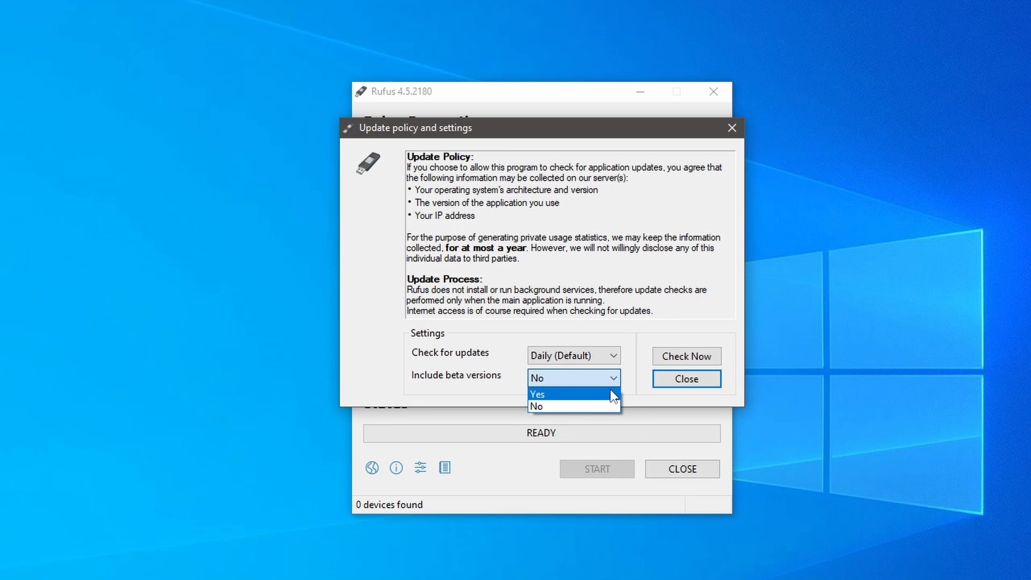
left_click(537, 393)
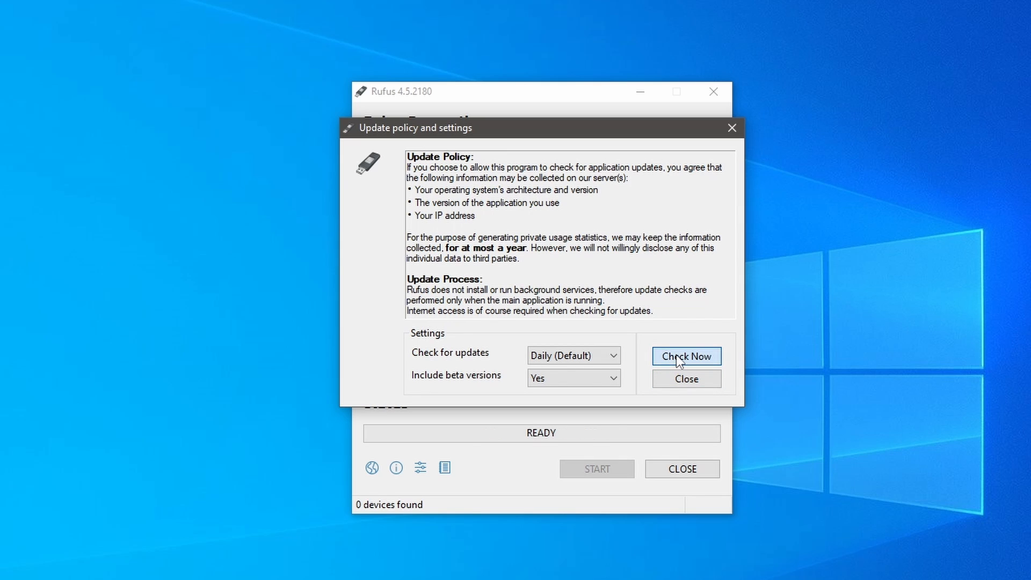
Run a manual update check, dismiss the no-new-version message, and close settings.
left_click(685, 356)
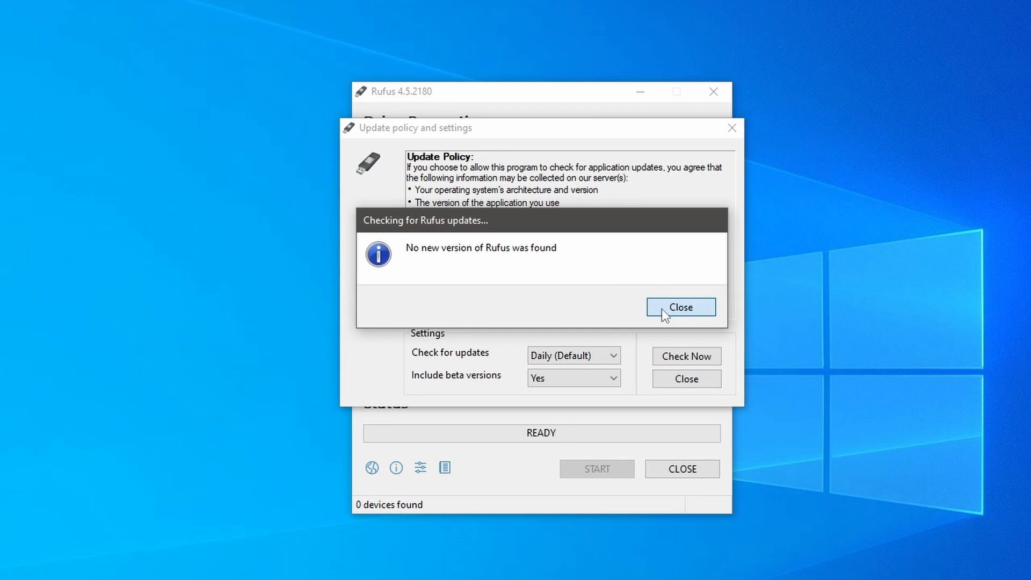
left_click(680, 307)
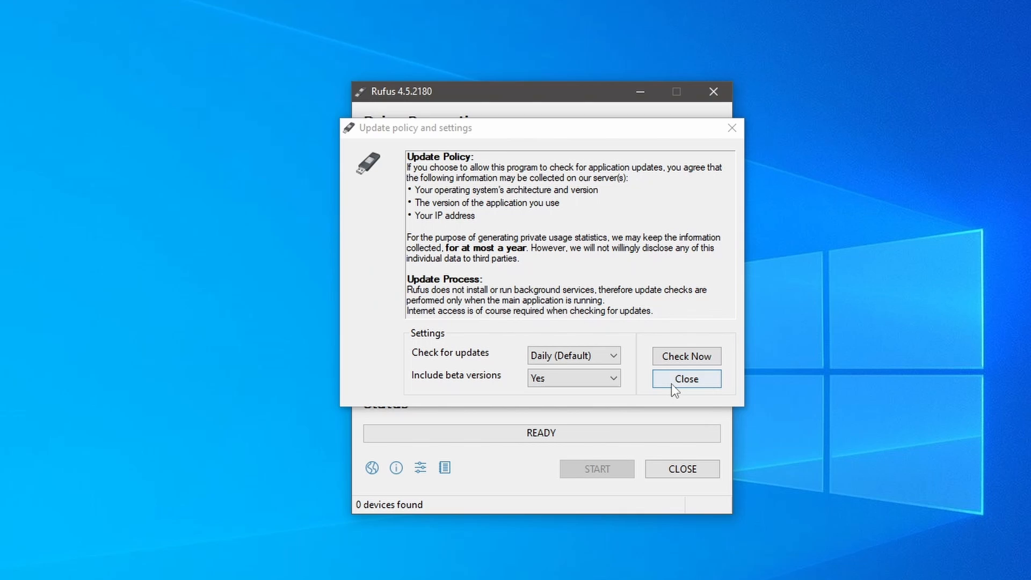
left_click(685, 378)
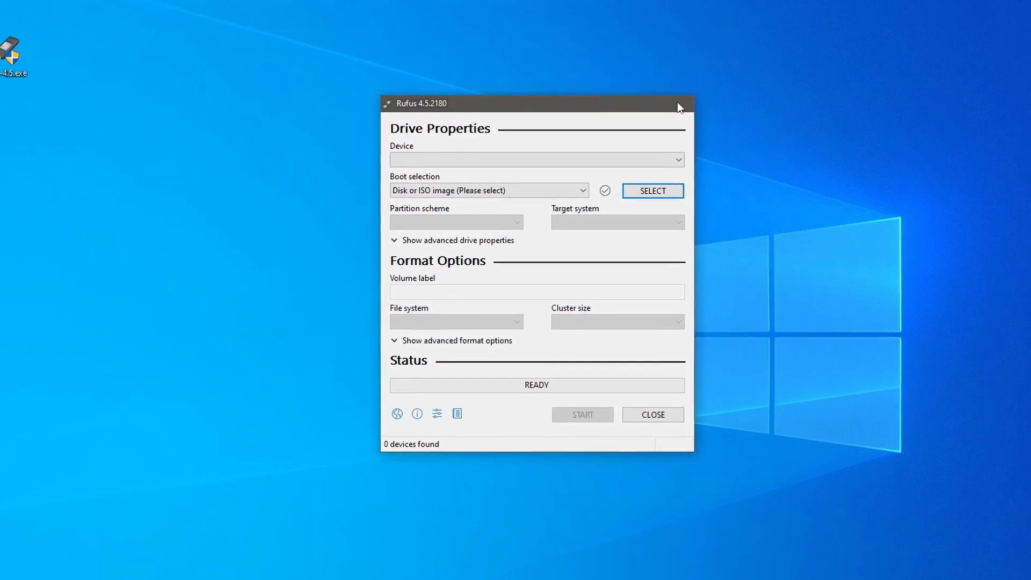
Relaunch rufus-4.5.exe as administrator and show the SELECT or DOWNLOAD boot image choices.
left_click(682, 103)
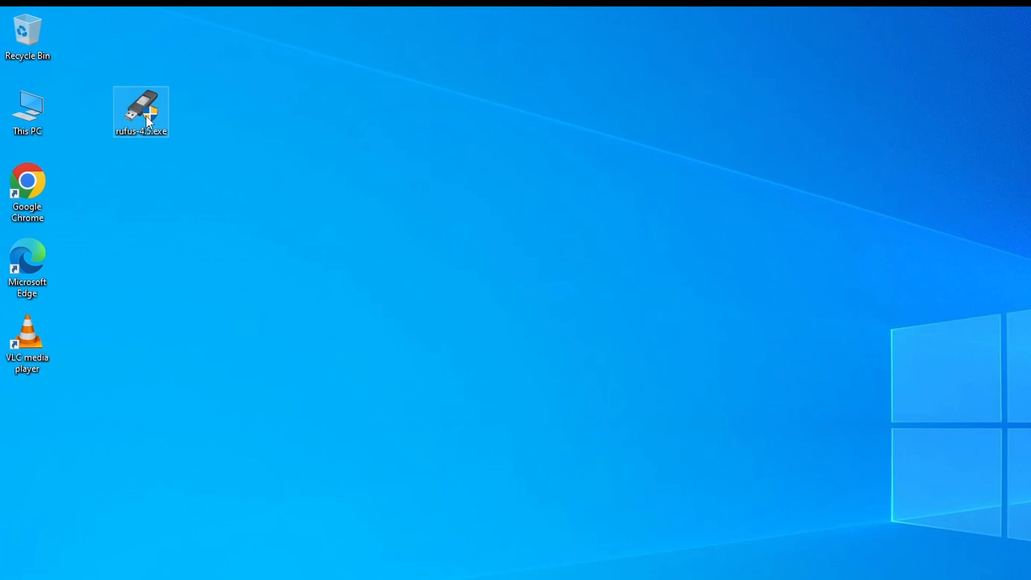
right_click(141, 111)
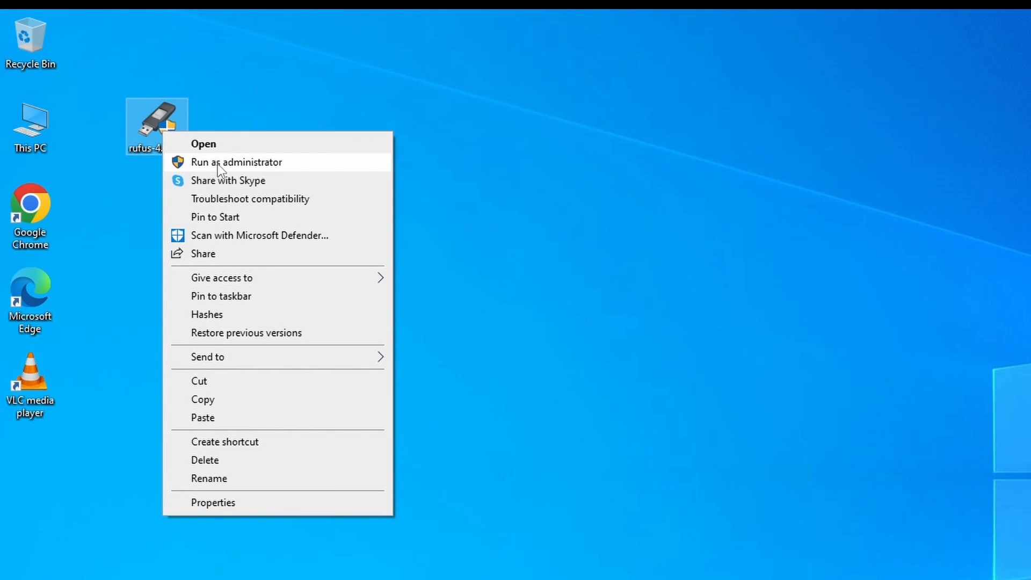
left_click(237, 162)
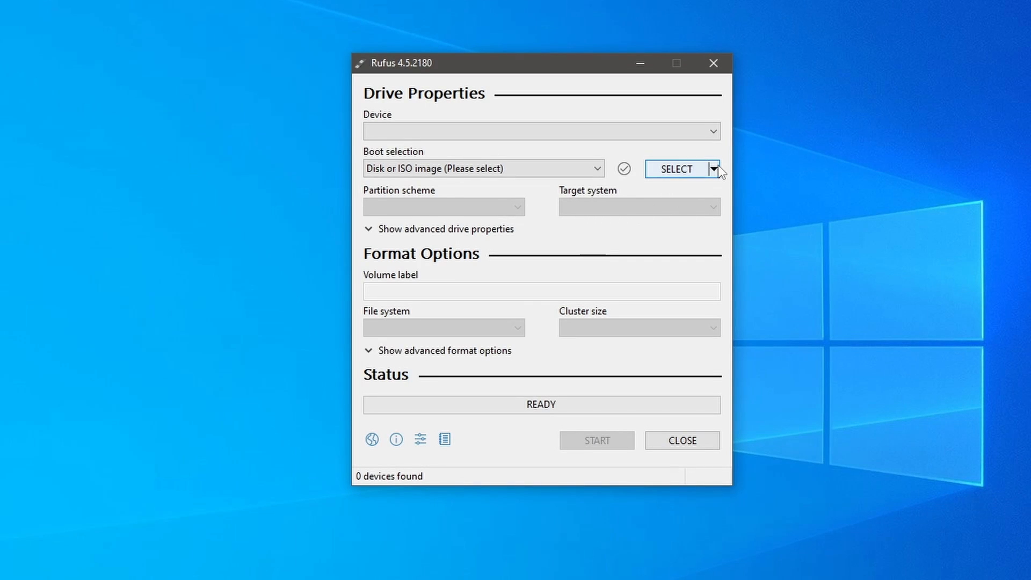
left_click(712, 170)
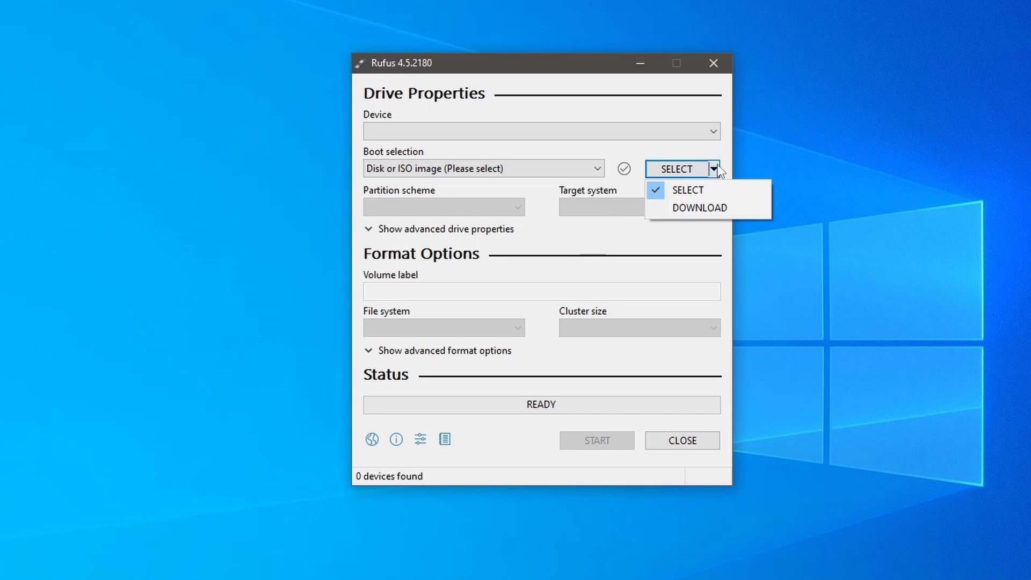
mouse_move(720, 229)
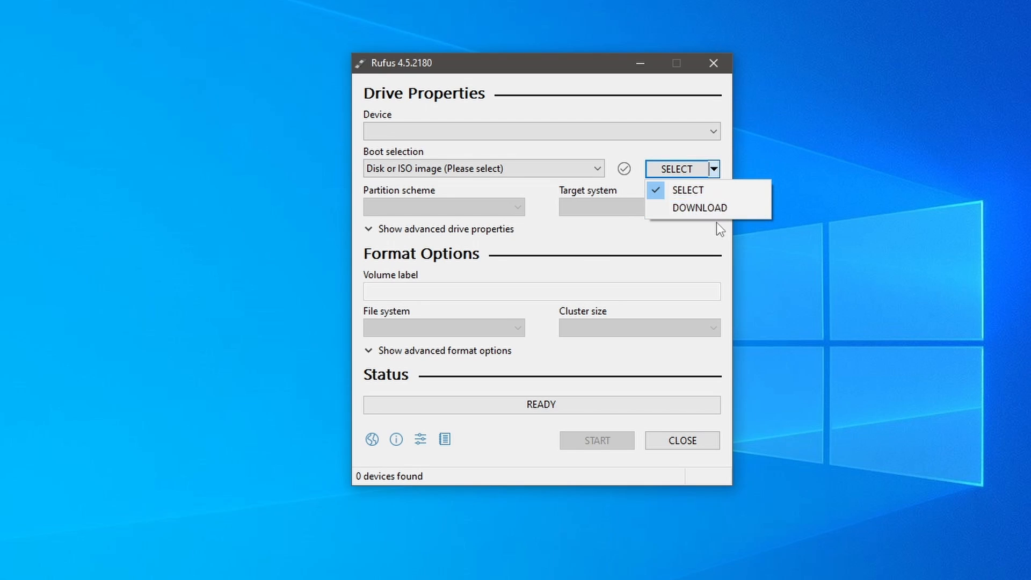
mouse_move(699, 208)
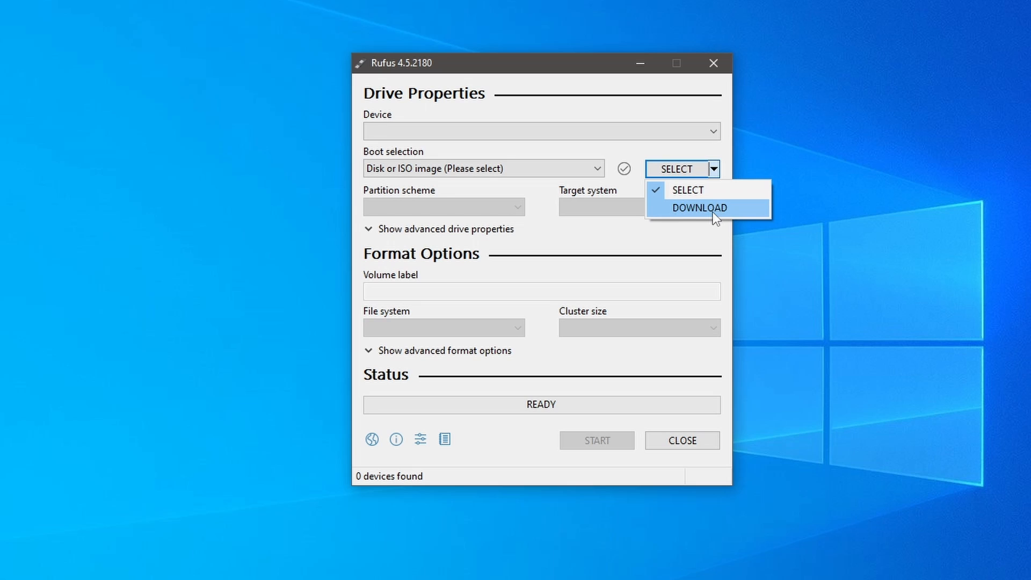
Switch boot selection to DOWNLOAD and bring up the Download ISO Image window.
left_click(698, 208)
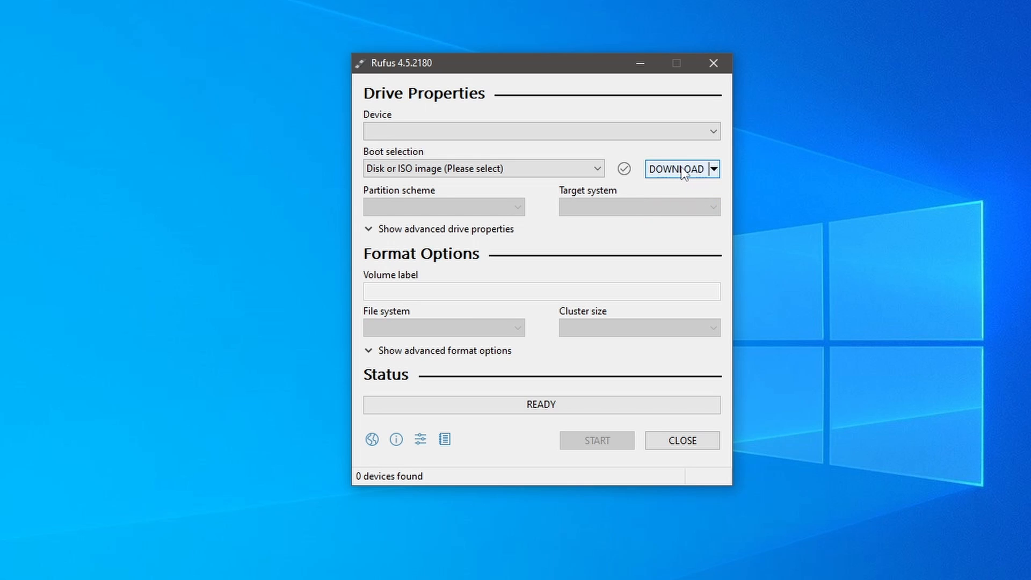
left_click(675, 169)
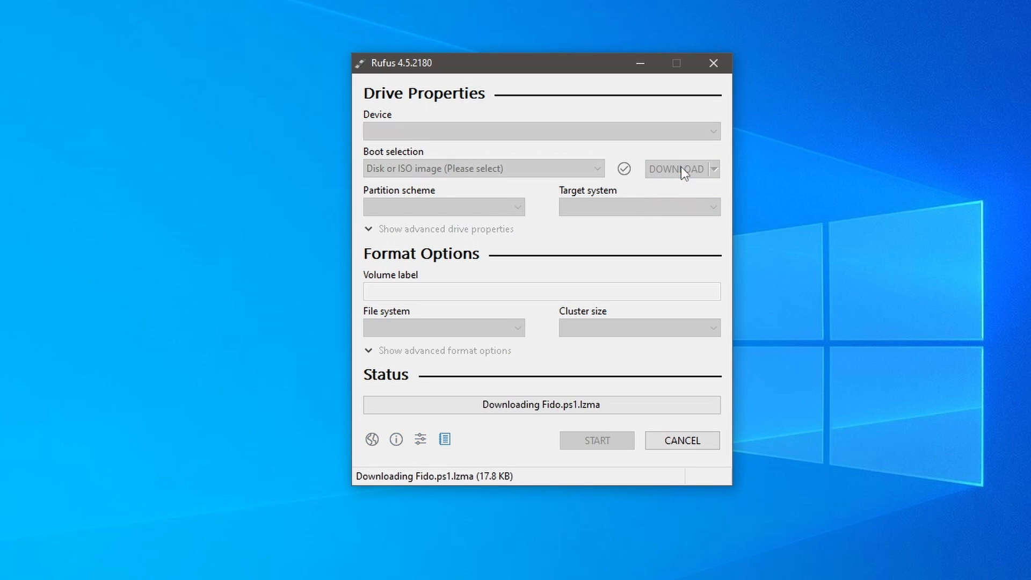
left_click(675, 169)
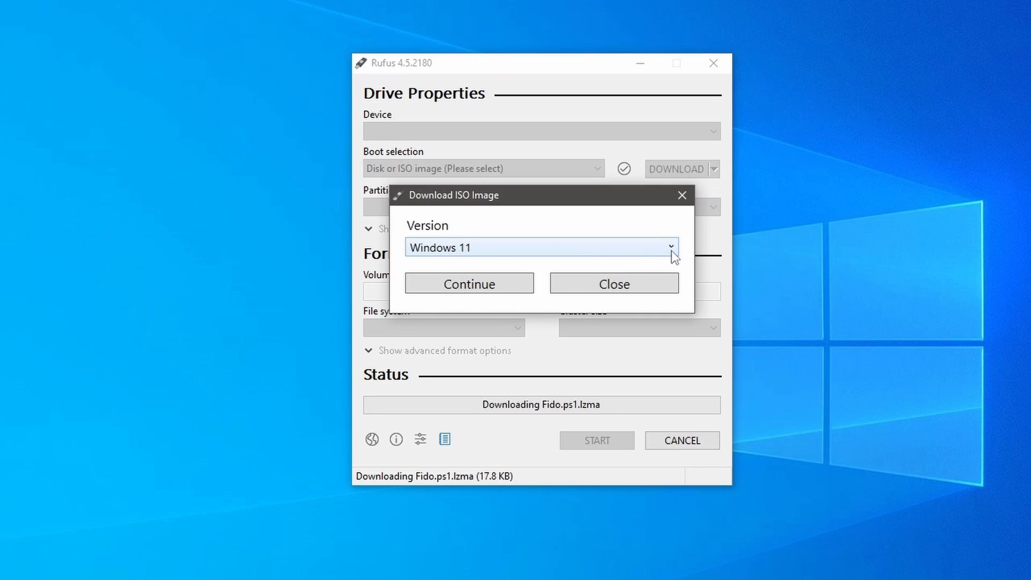
Choose Windows 8.1, release Update 3 (build 9600), as the image to download.
left_click(669, 247)
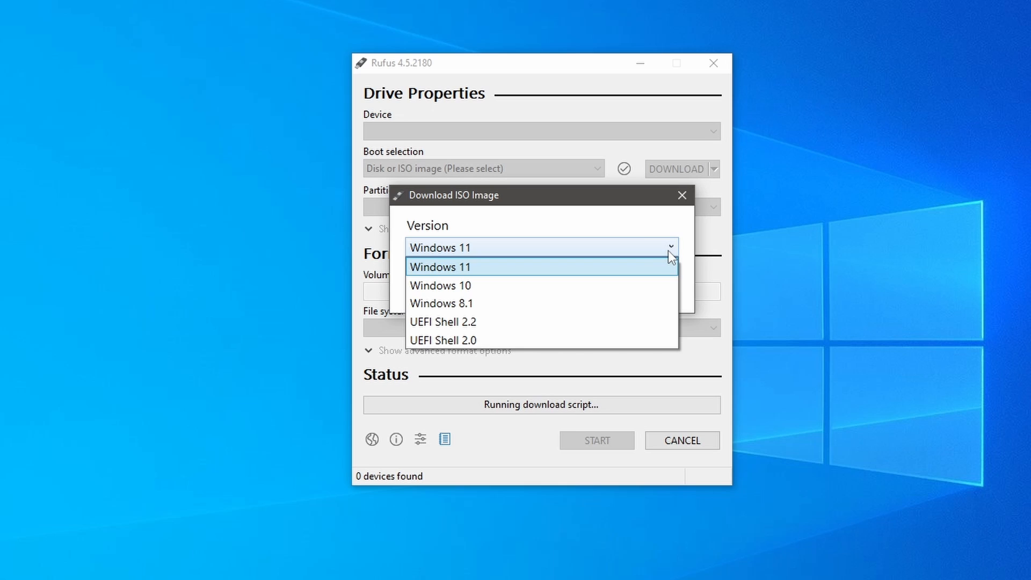
mouse_move(647, 310)
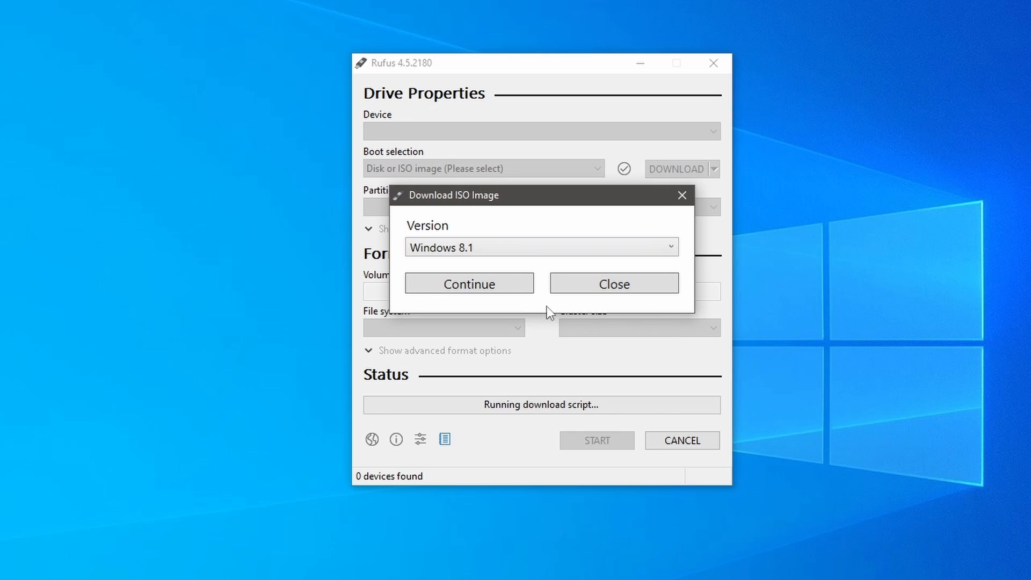
left_click(469, 283)
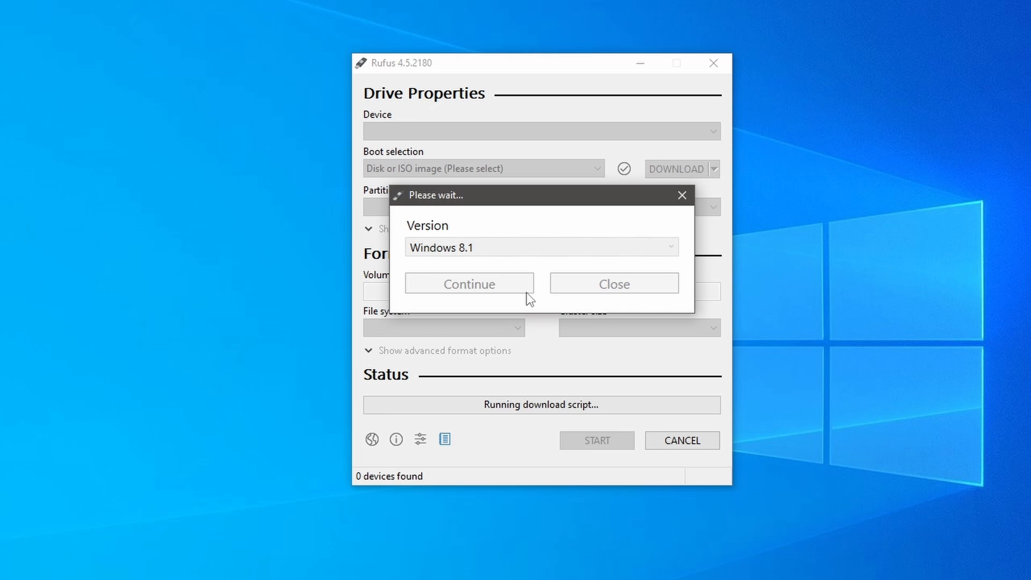
left_click(468, 283)
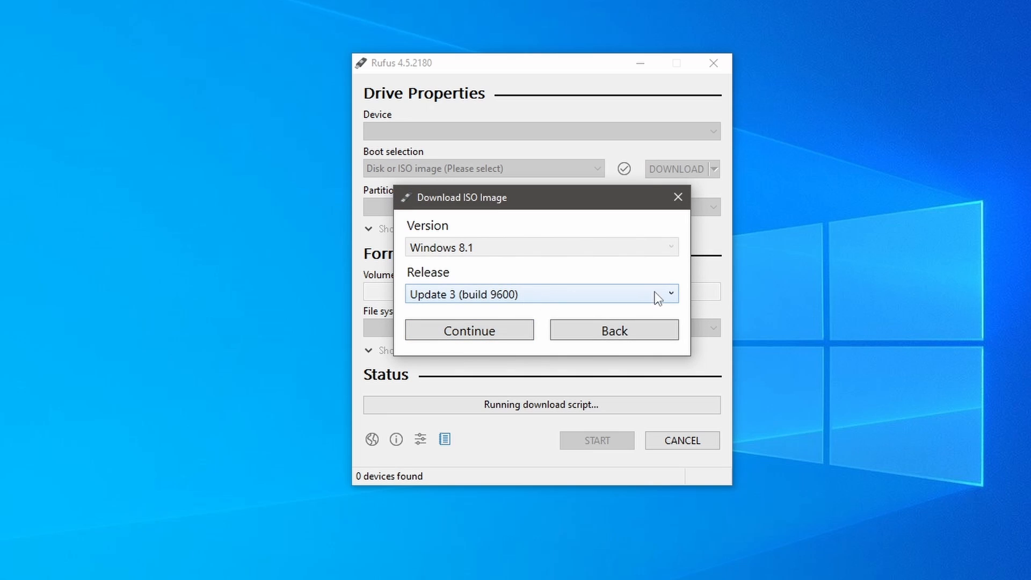
mouse_move(617, 301)
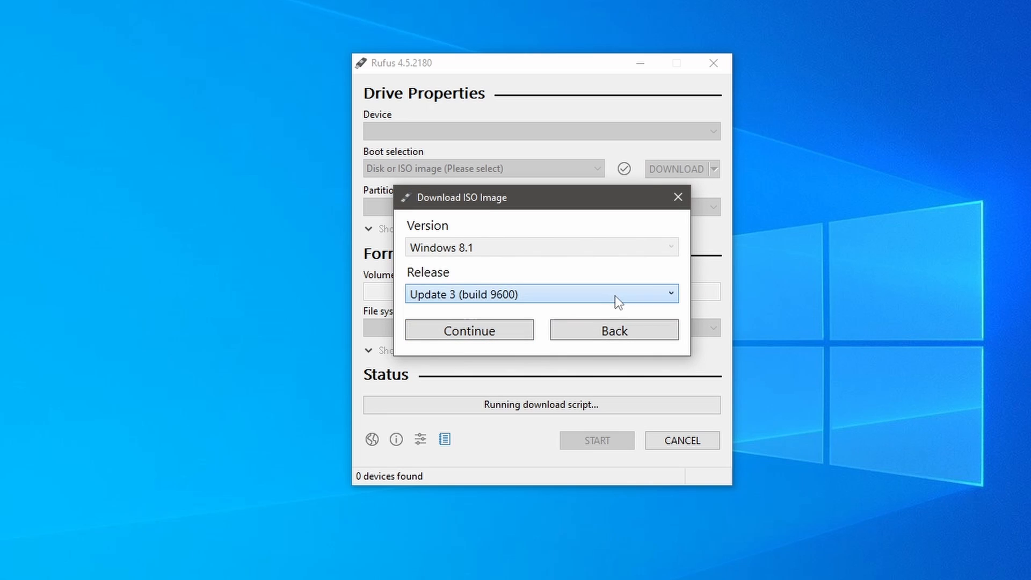
left_click(468, 329)
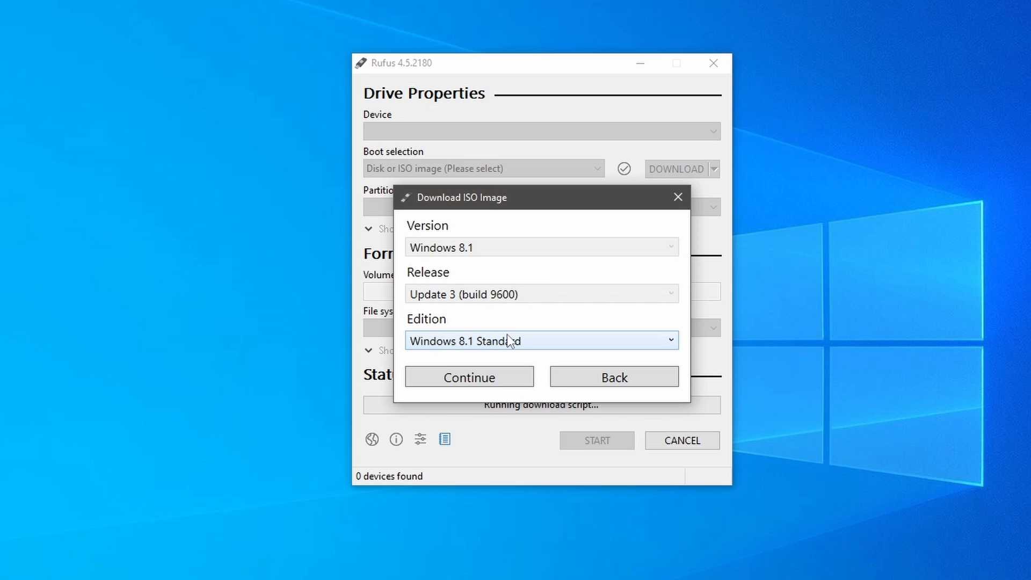
mouse_move(671, 347)
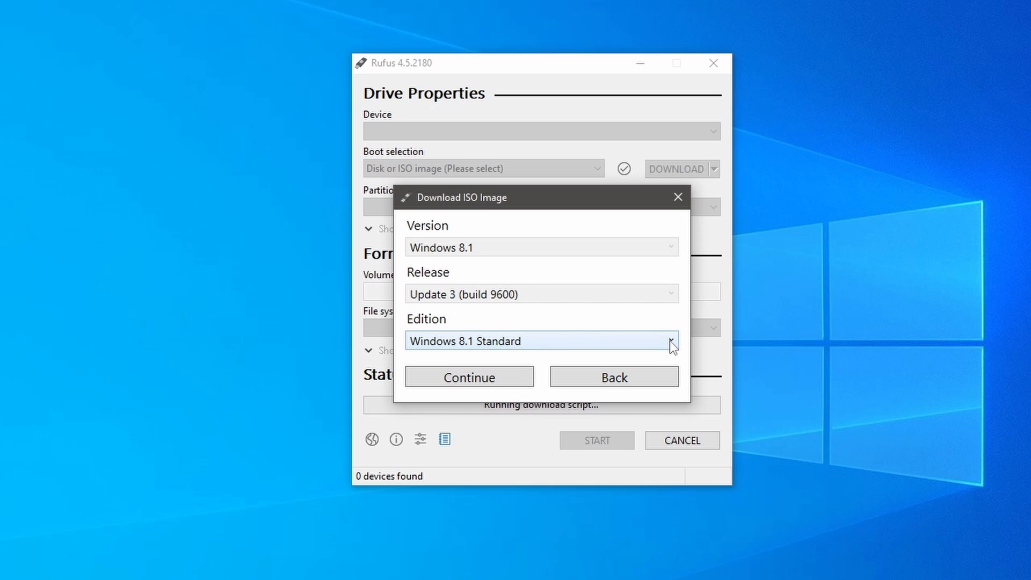
Pick Windows 8.1 Standard, English (United States), x64, and start the download.
left_click(671, 341)
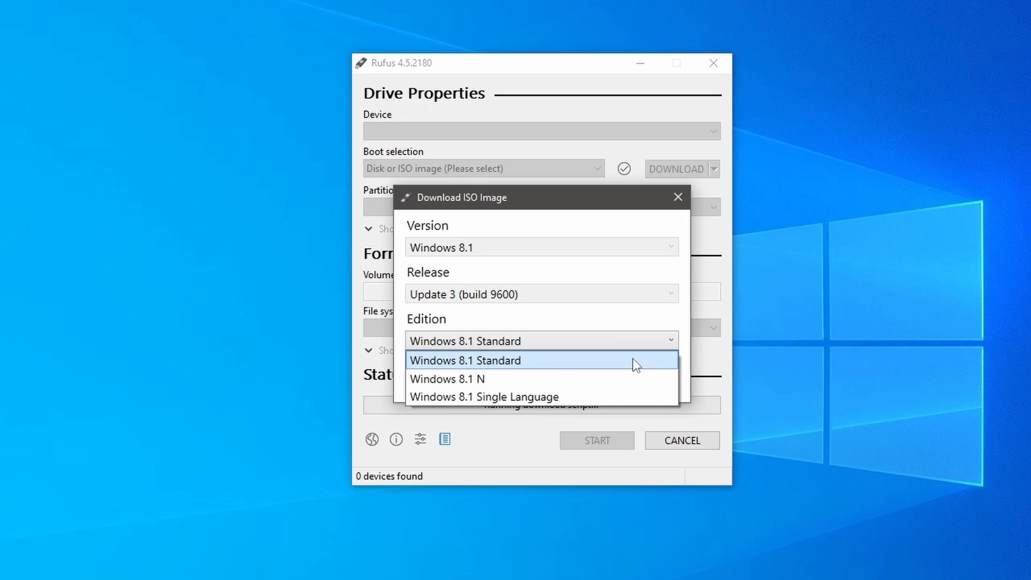
left_click(465, 360)
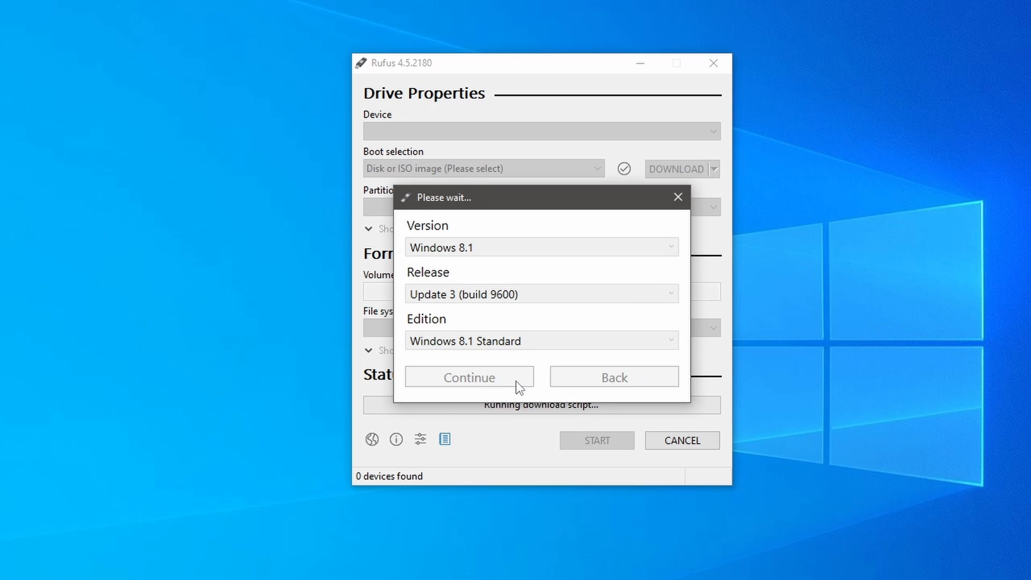
left_click(468, 377)
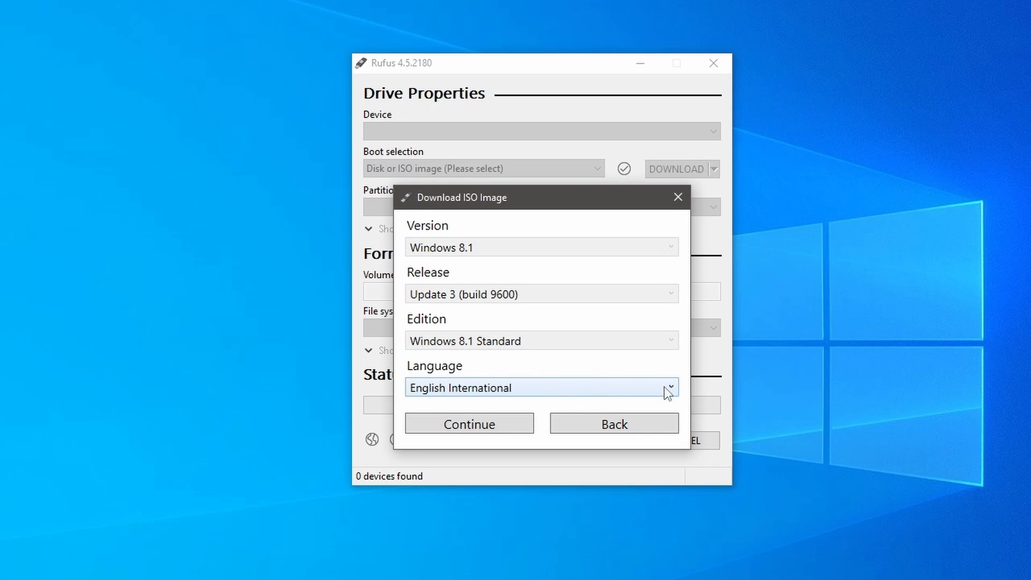
left_click(669, 387)
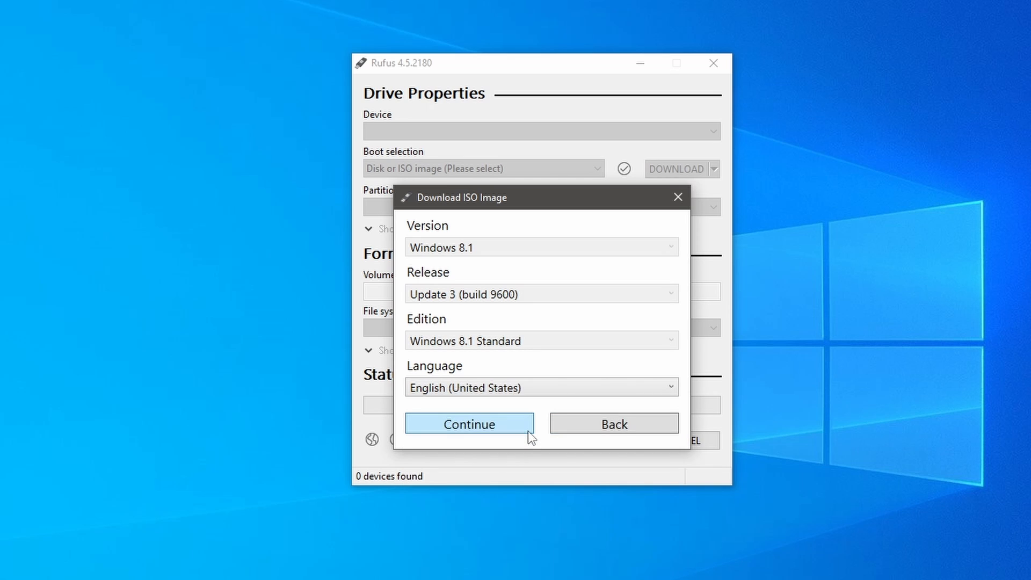
left_click(468, 424)
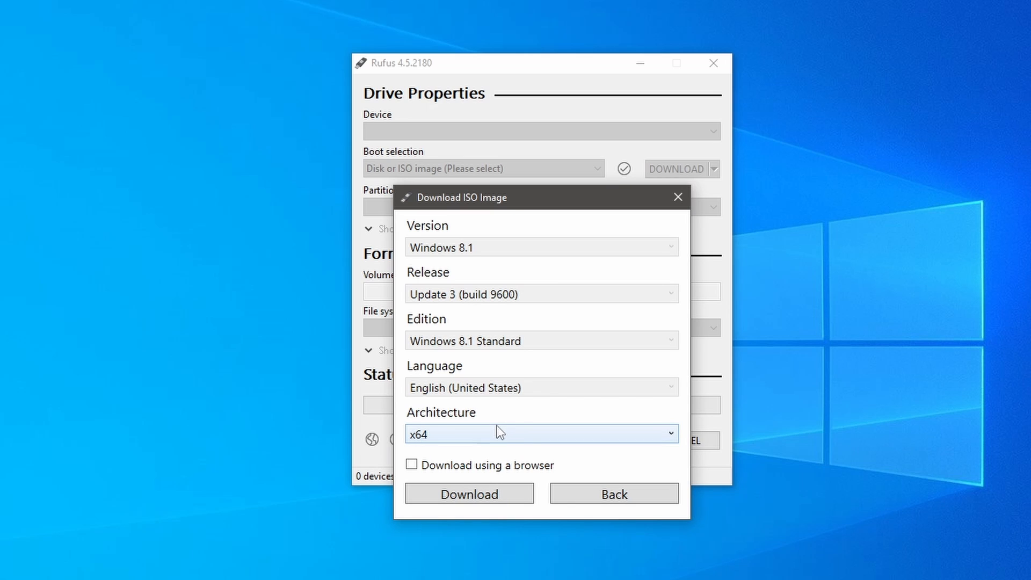
left_click(671, 433)
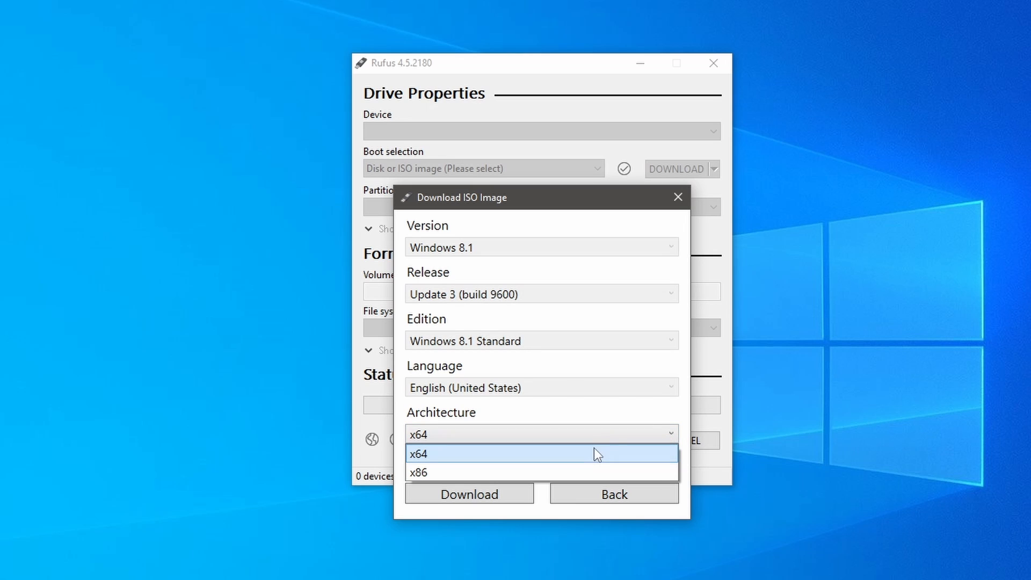
left_click(541, 452)
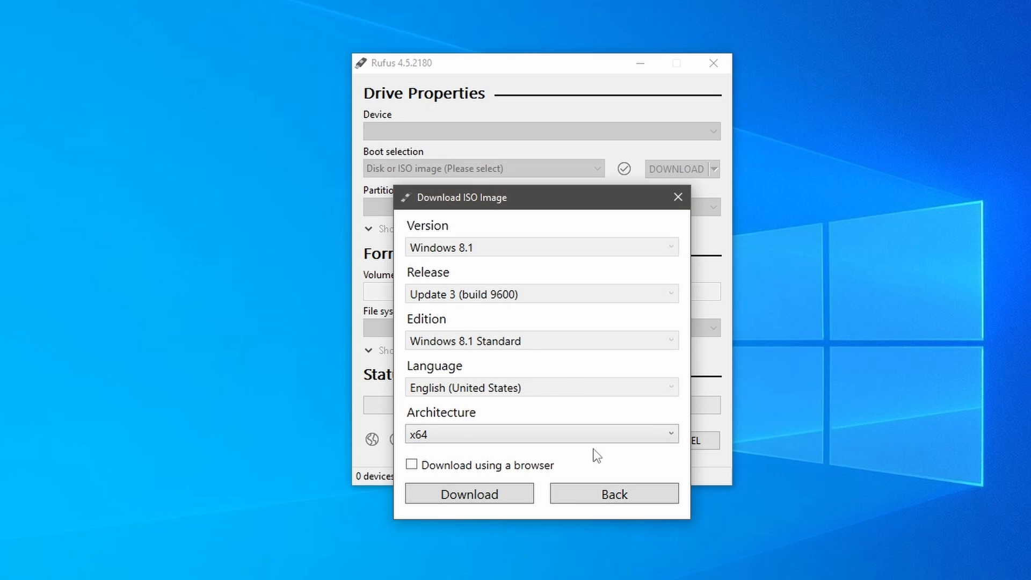
mouse_move(449, 486)
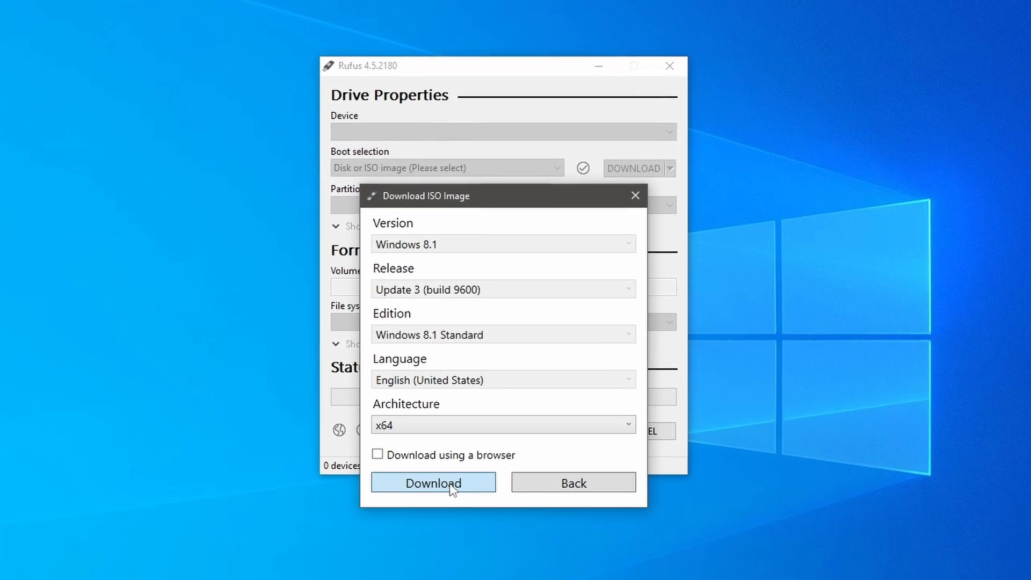
left_click(433, 483)
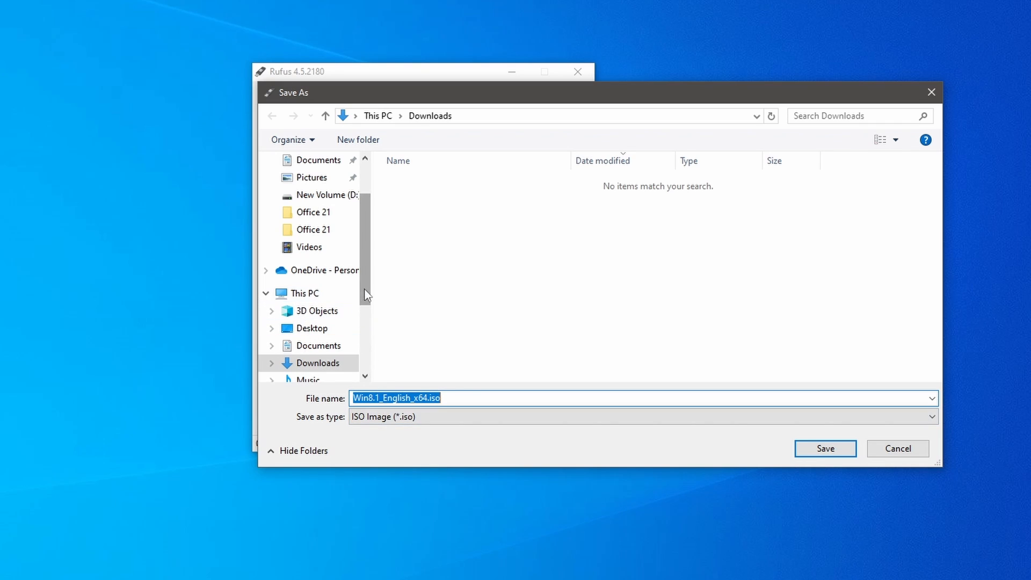
Save Win8.1_English_x64.iso to the Desktop and let the download complete.
scroll("up", 3)
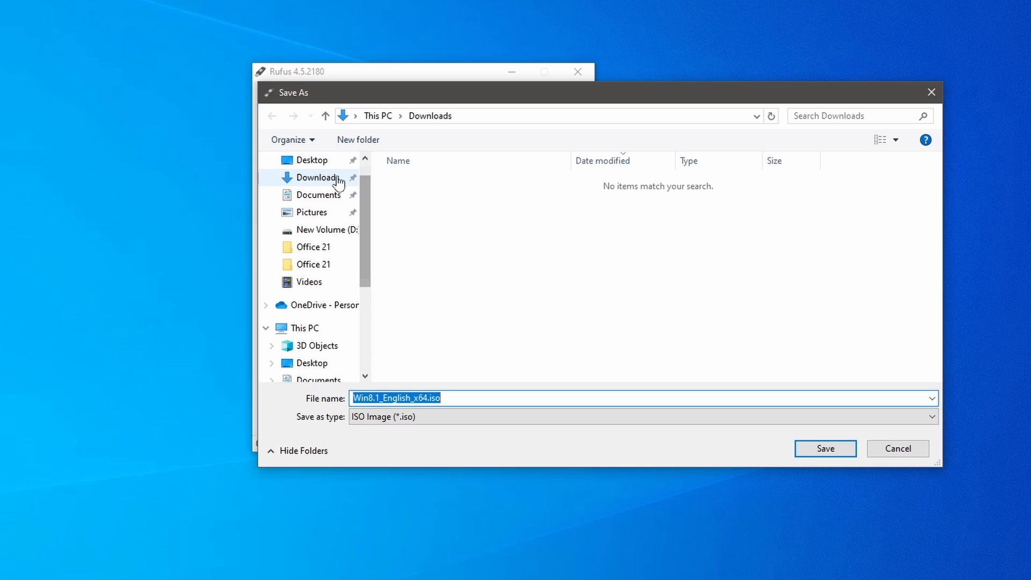
left_click(313, 161)
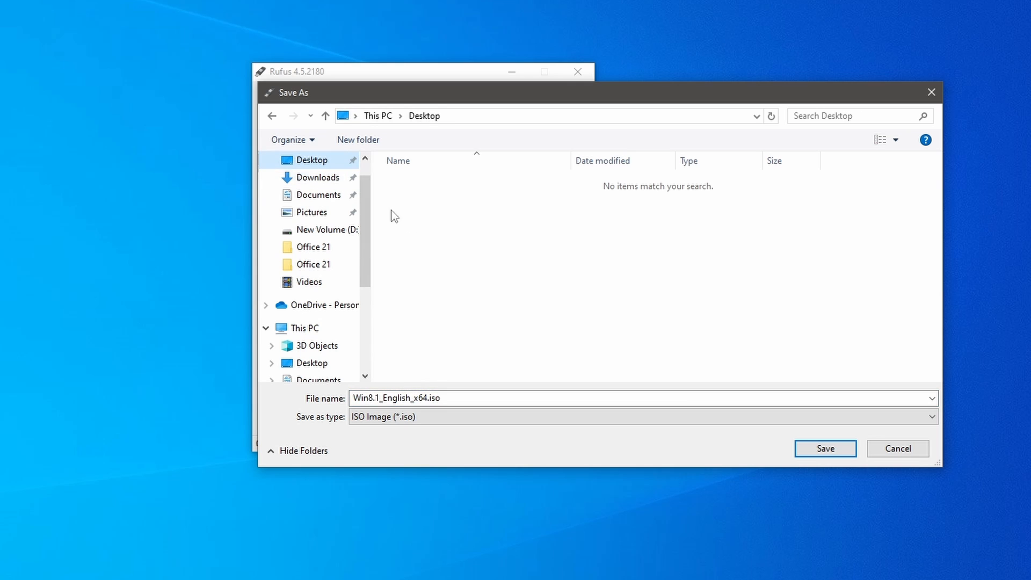
left_click(825, 448)
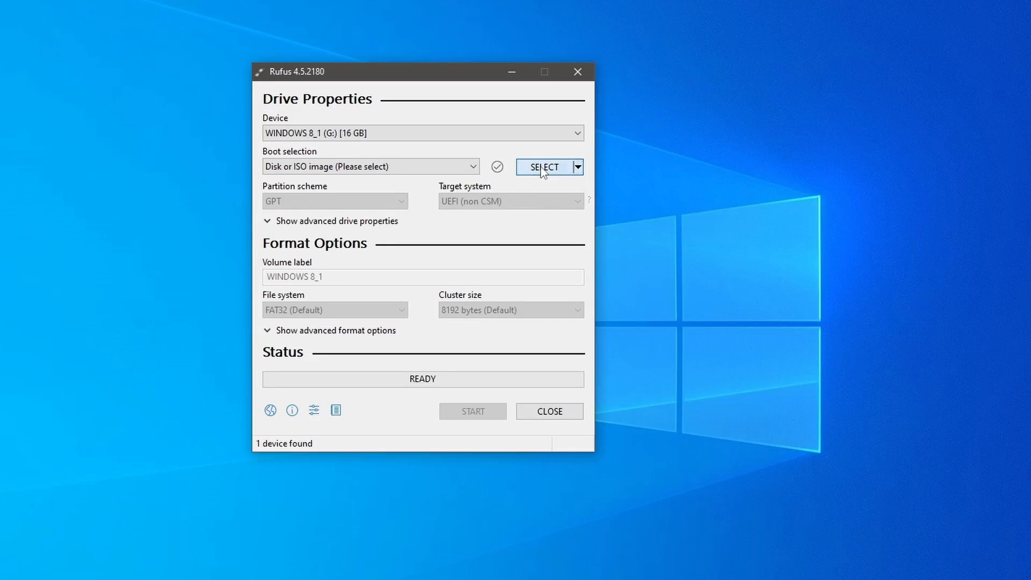
Load Win8.1_English_x64.iso from the Desktop as the Rufus boot image.
left_click(545, 167)
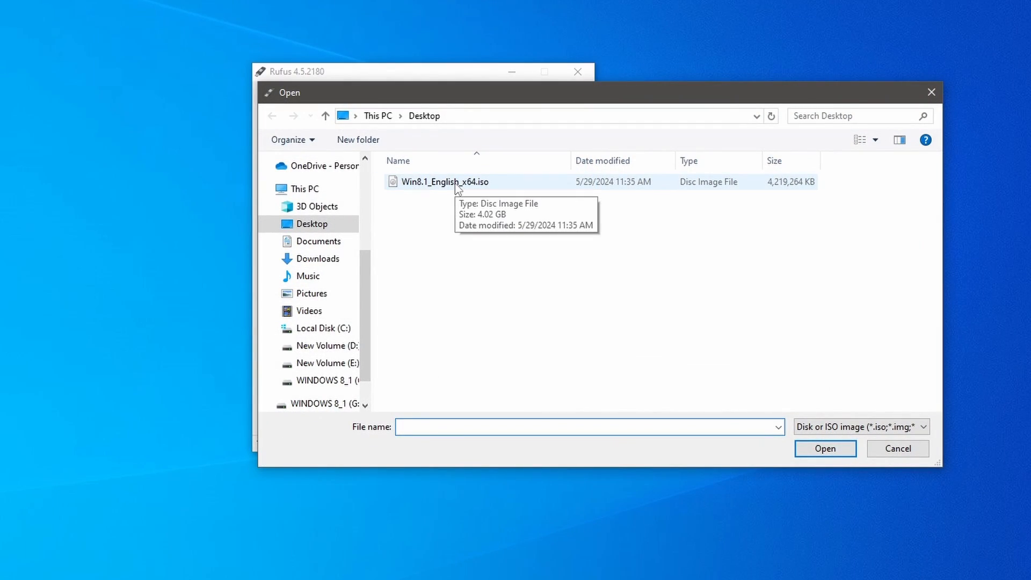
left_click(823, 448)
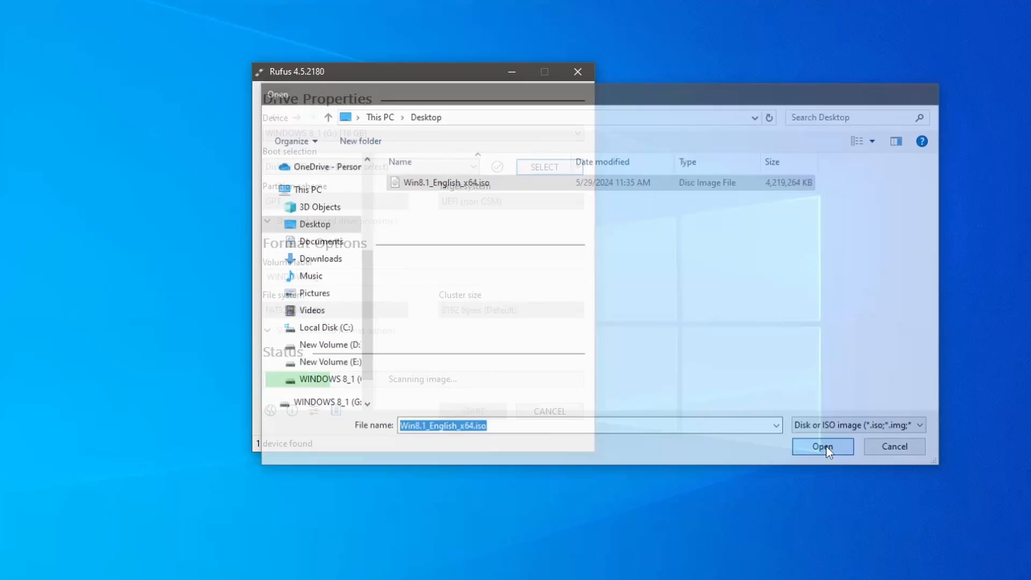
left_click(823, 446)
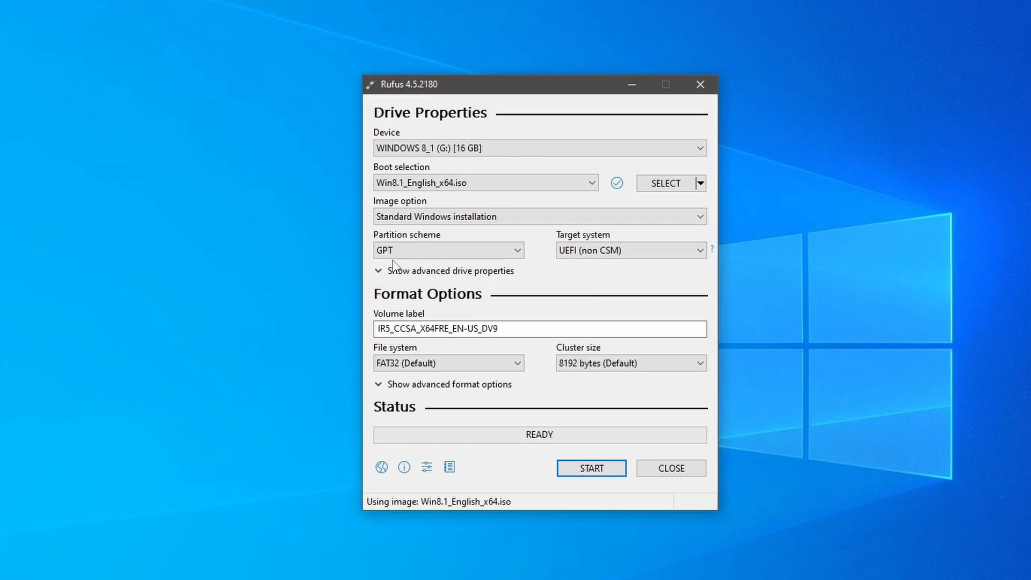
Minimize Rufus, open Disk Management, and view Disk 0's Volumes properties showing GPT.
left_click(670, 468)
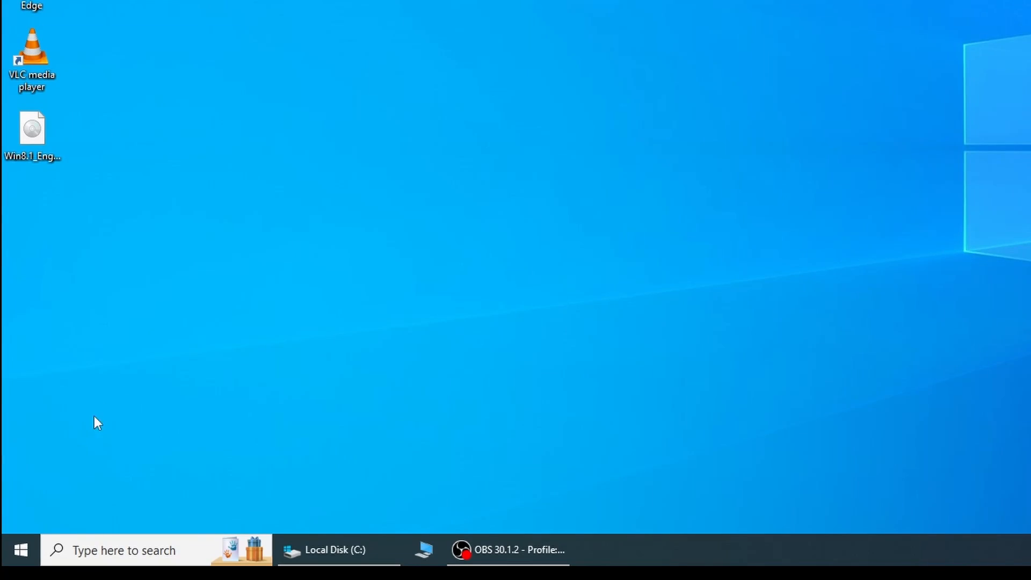
right_click(20, 550)
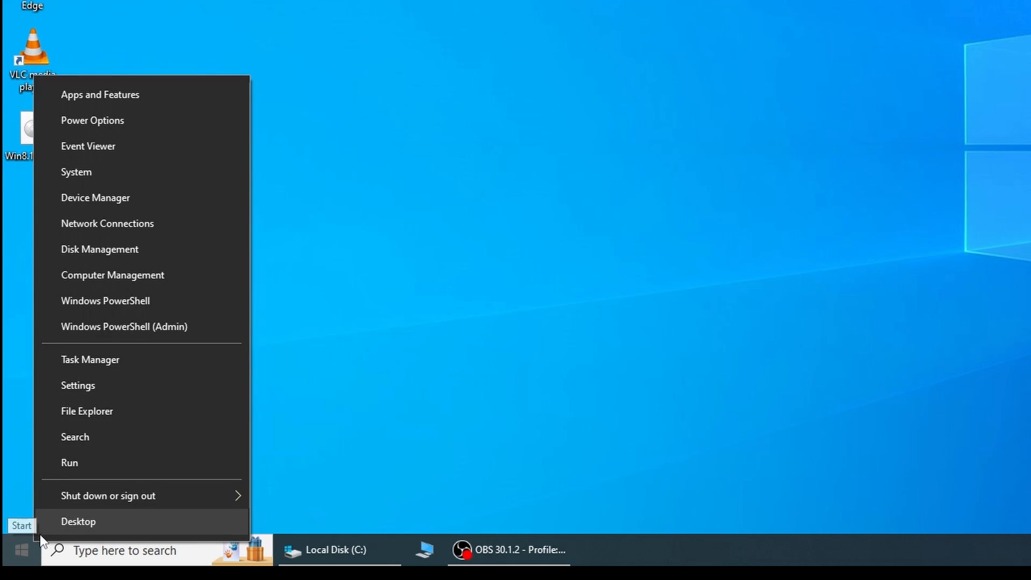
mouse_move(115, 249)
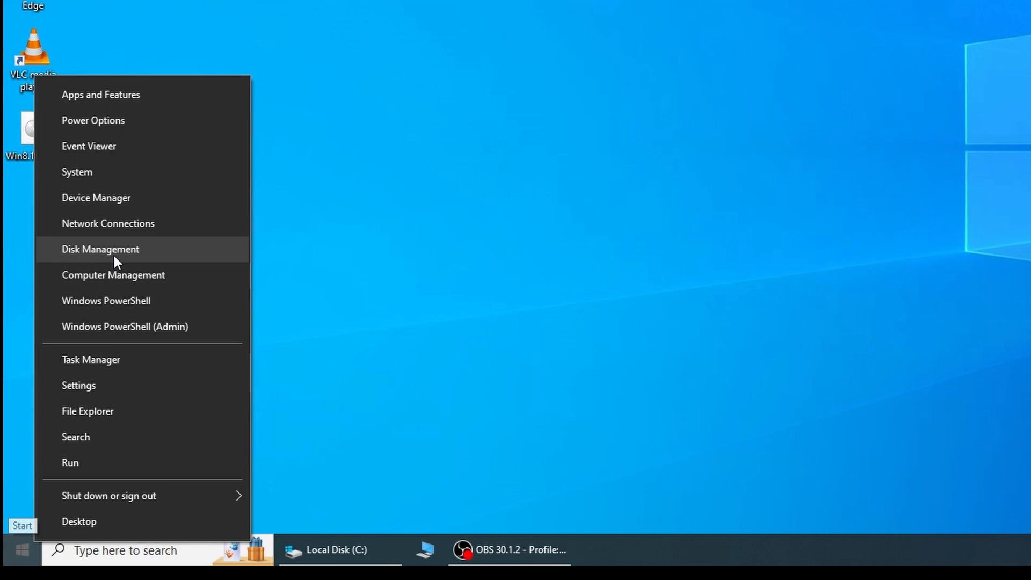
left_click(100, 248)
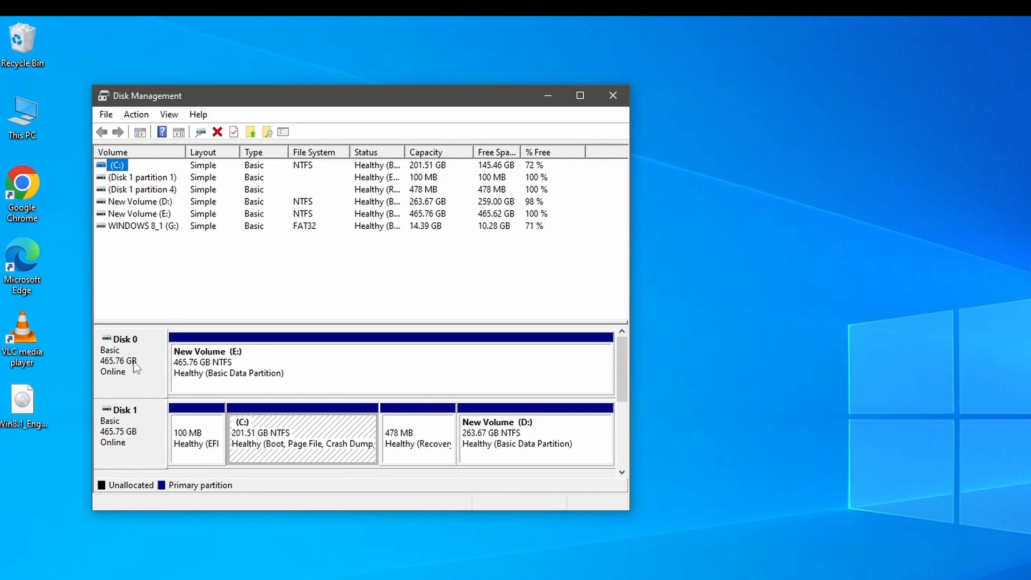
right_click(128, 355)
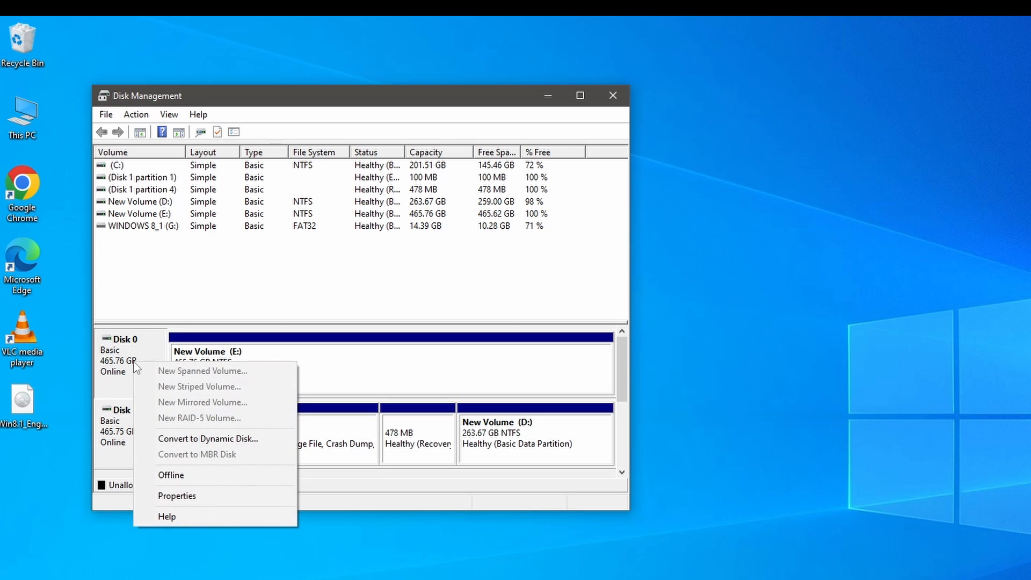
mouse_move(191, 495)
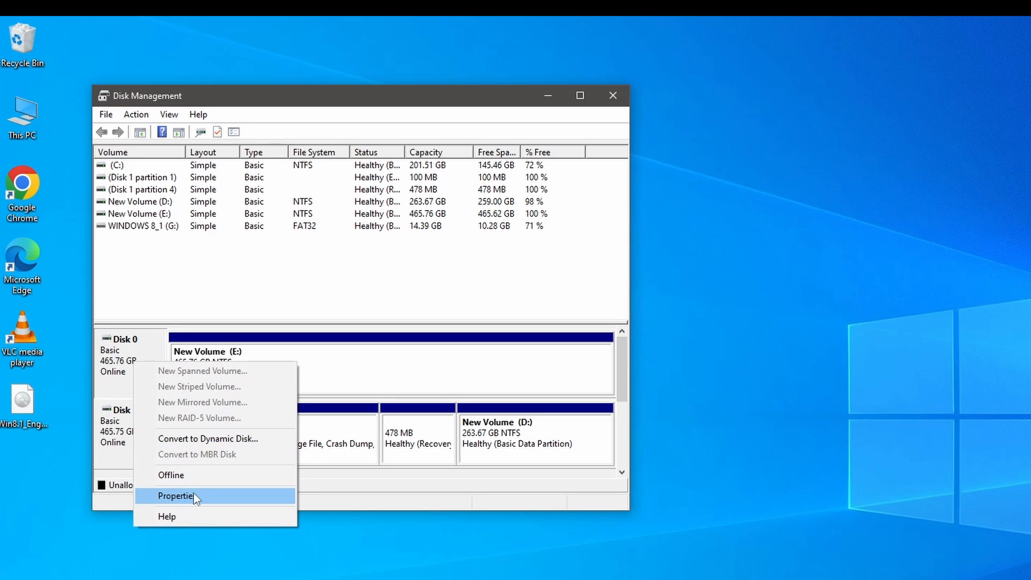
left_click(176, 496)
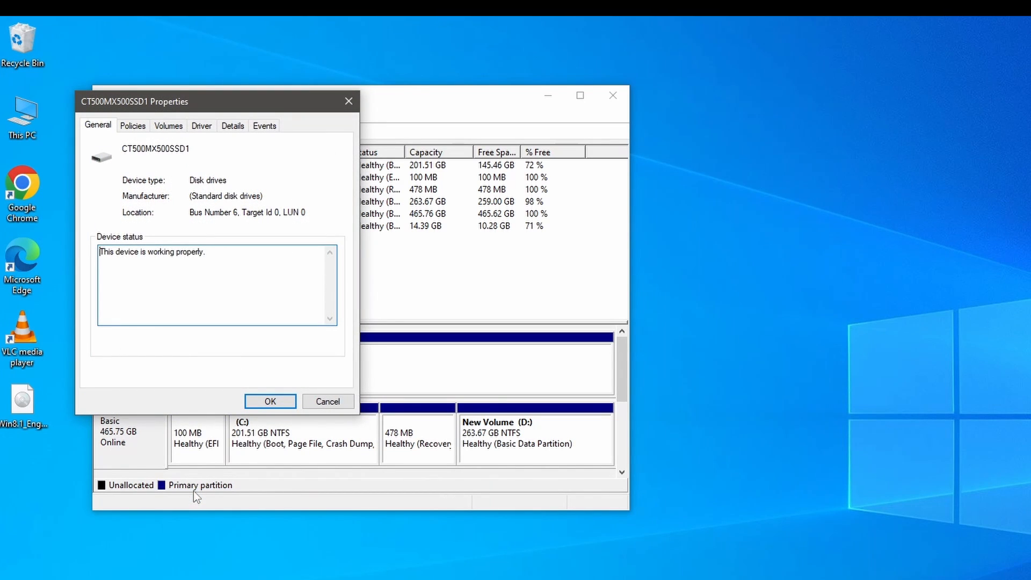
left_click(168, 126)
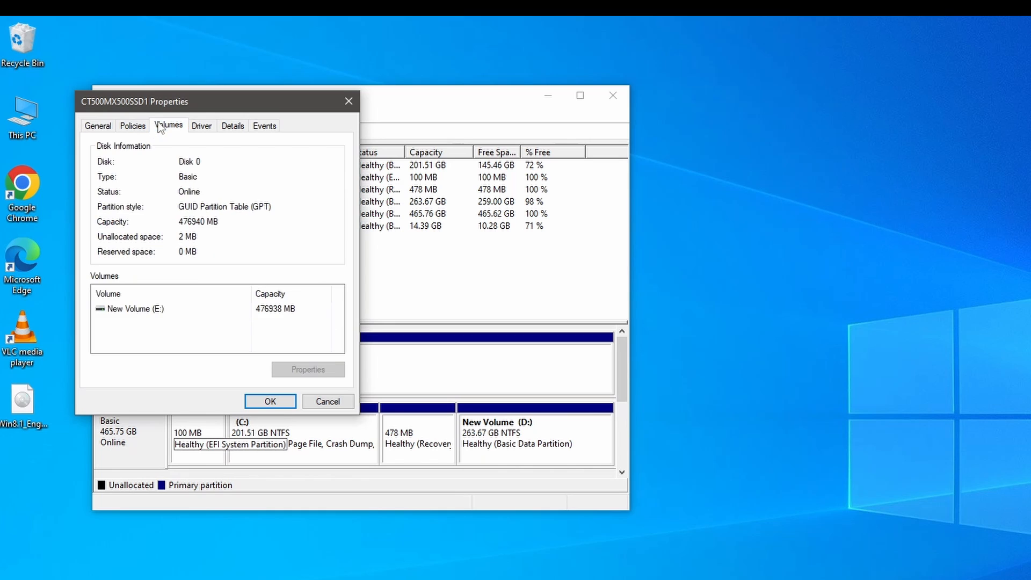
mouse_move(235, 217)
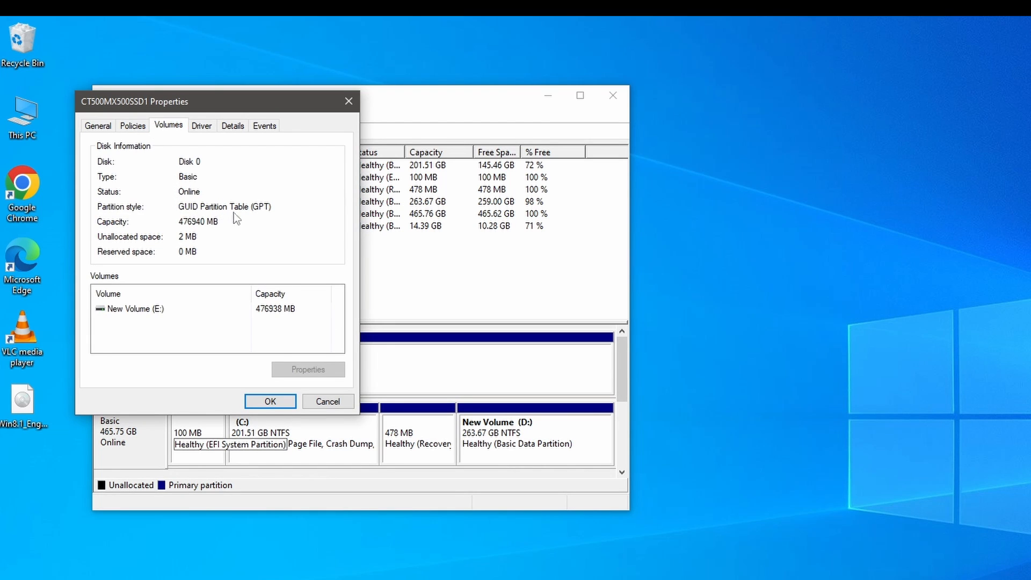
mouse_move(263, 218)
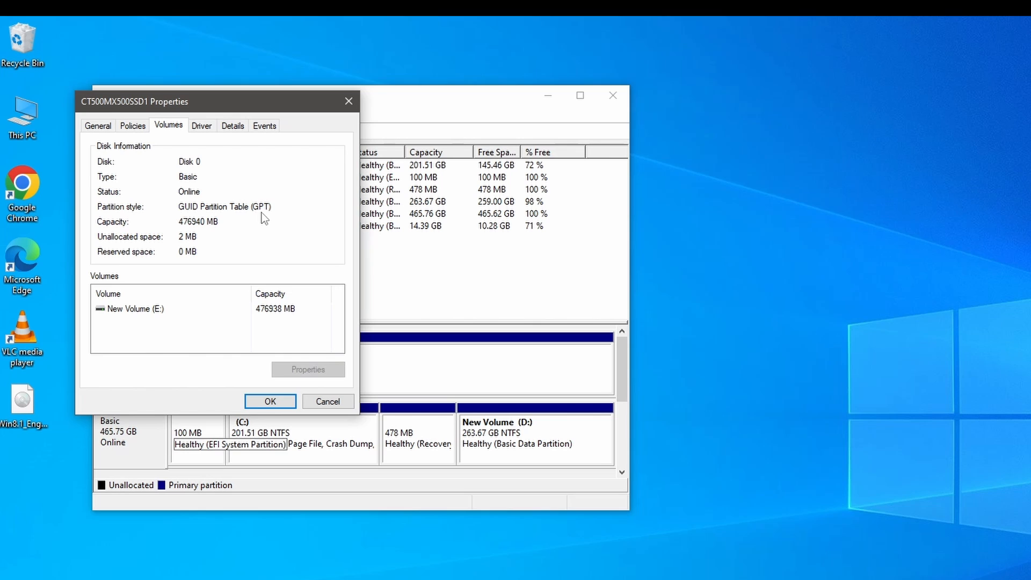
mouse_move(311, 130)
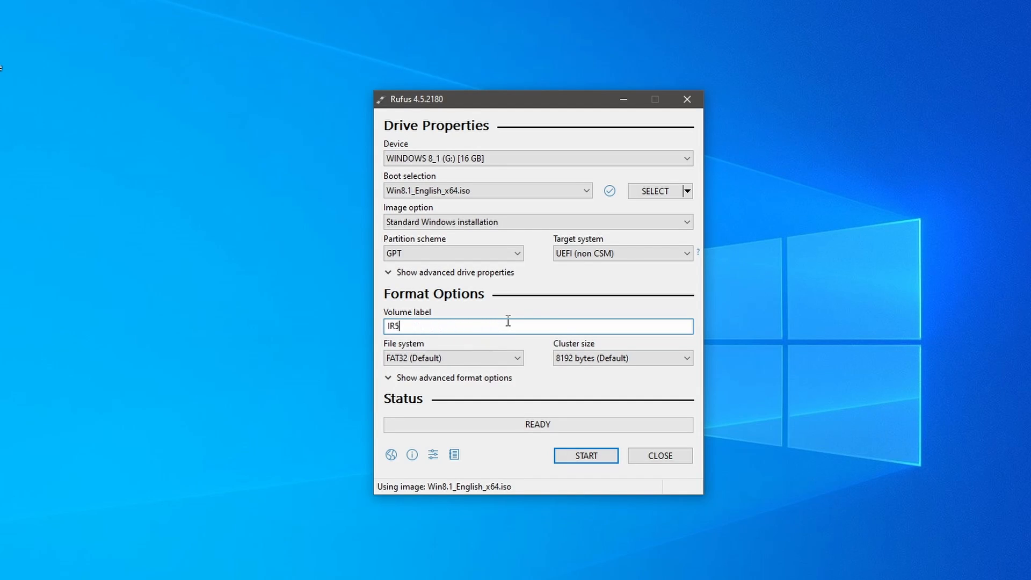
Type 'Windows 8.1' as the USB drive's volume label.
type("Wind")
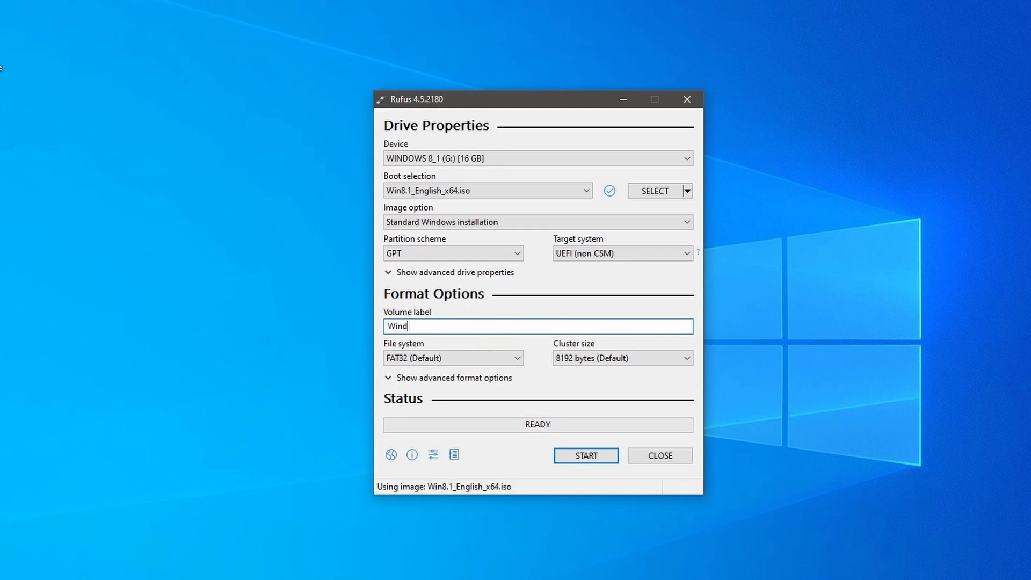
type("ows 8")
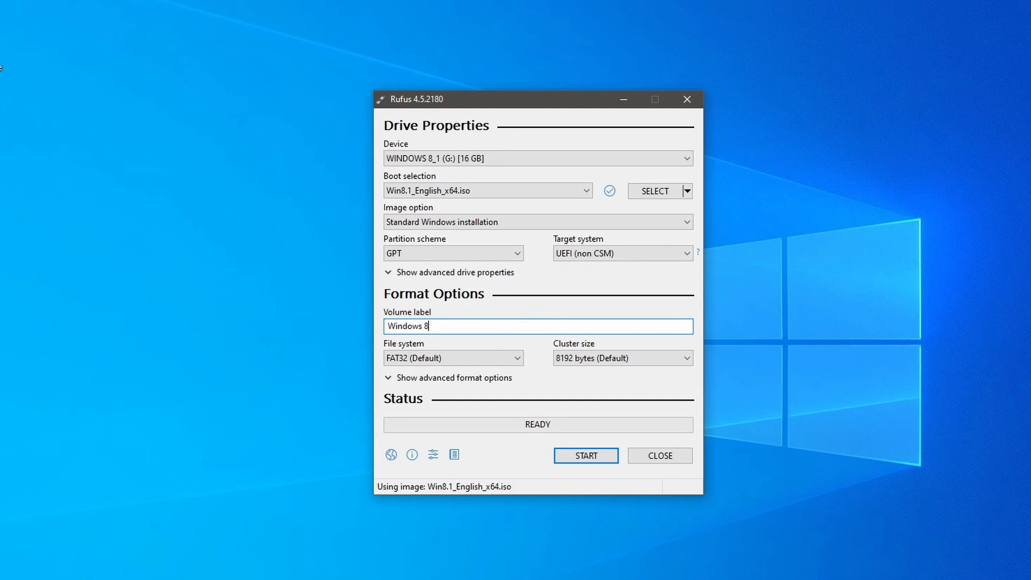
type(".1")
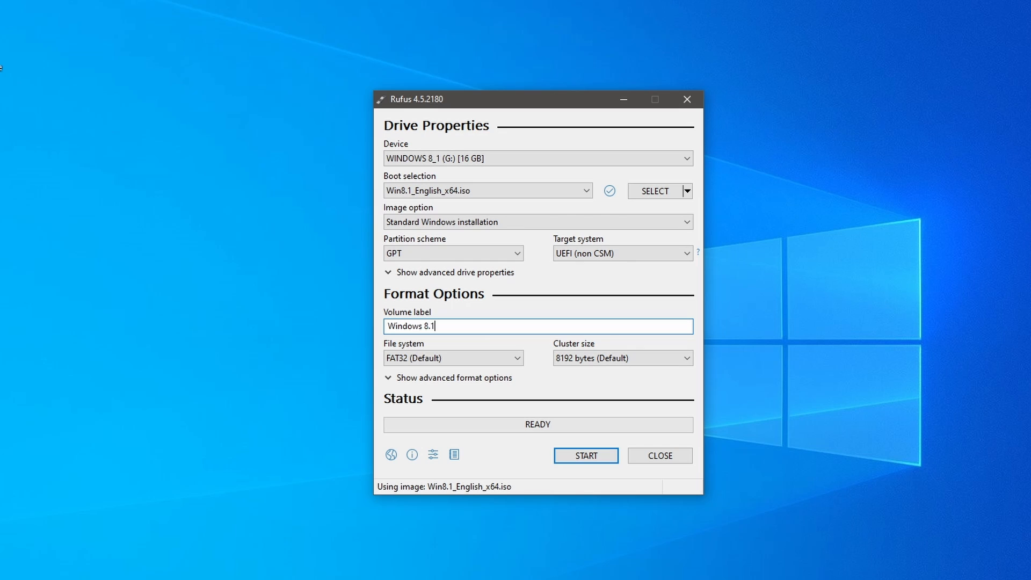
mouse_move(512, 328)
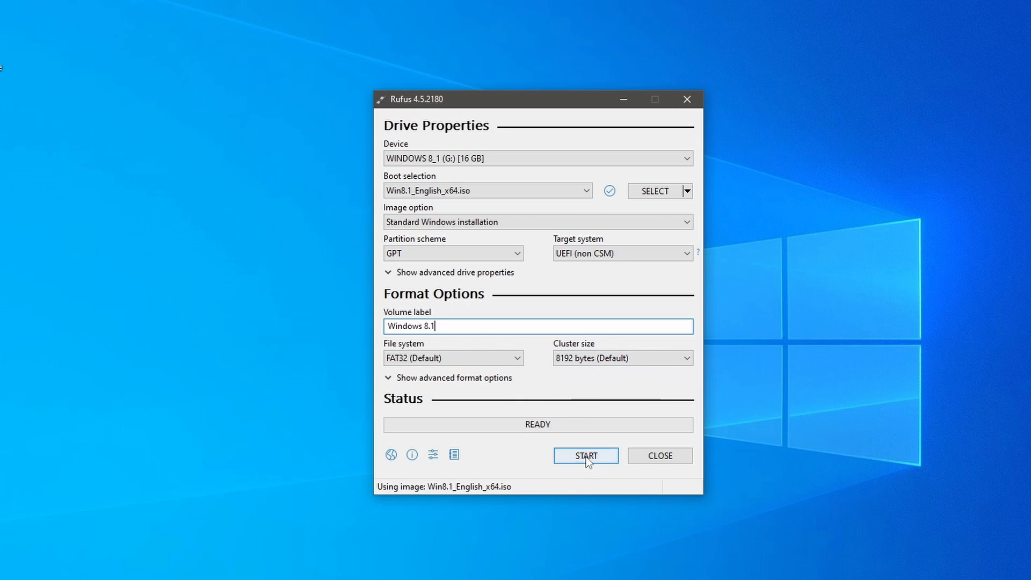
Start writing the ISO to the WINDOWS 8_1 (G:) drive, accepting the data-loss warning.
left_click(585, 455)
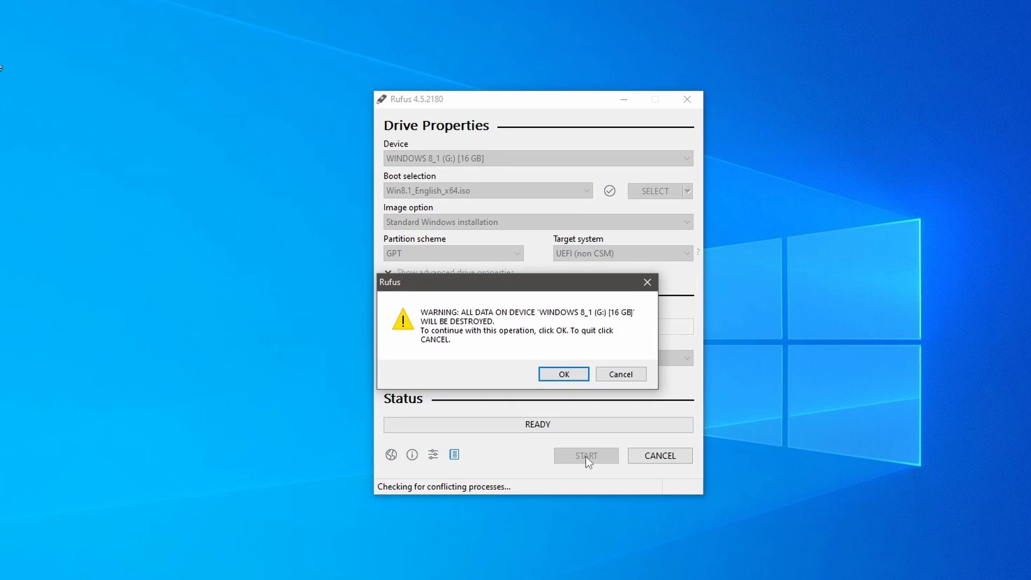
mouse_move(562, 331)
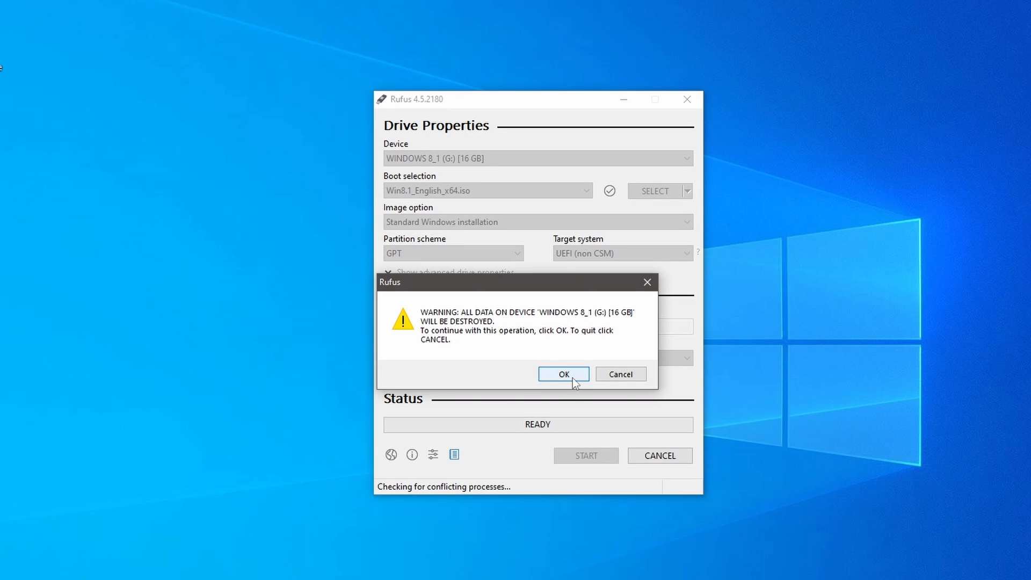
left_click(563, 373)
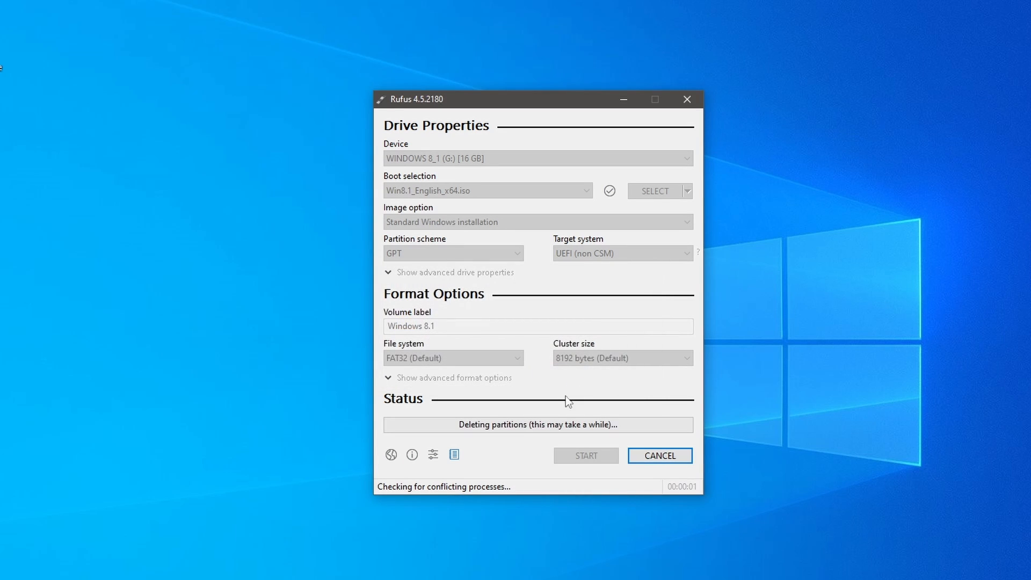